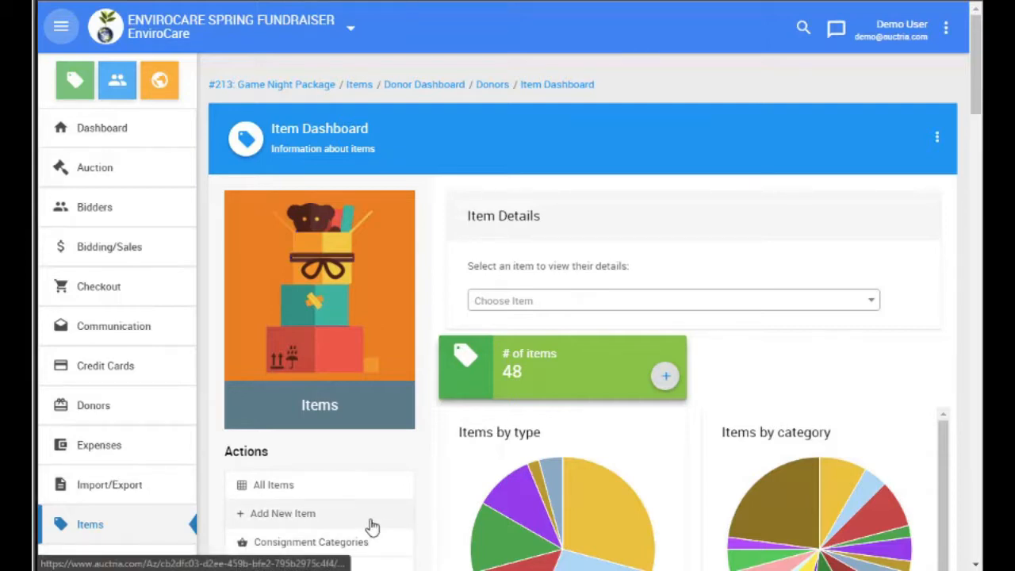
Start a new item from the Item Dashboard's Add New Item action.
{"action": "left_click", "coordinate": [282, 514]}
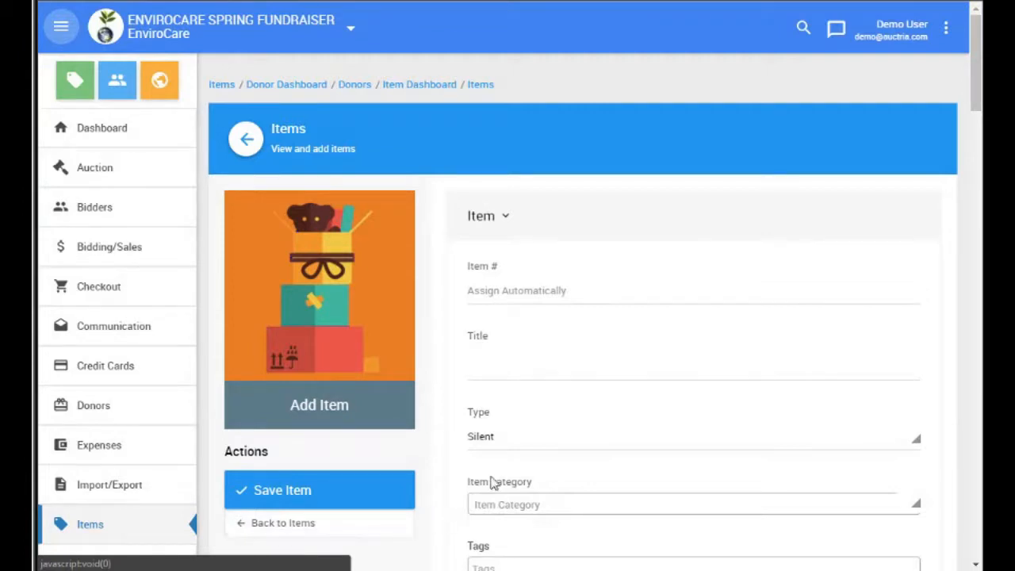
Title the item 'Game Tickets' and make it a Partial item.
{"action": "left_click", "coordinate": [692, 367]}
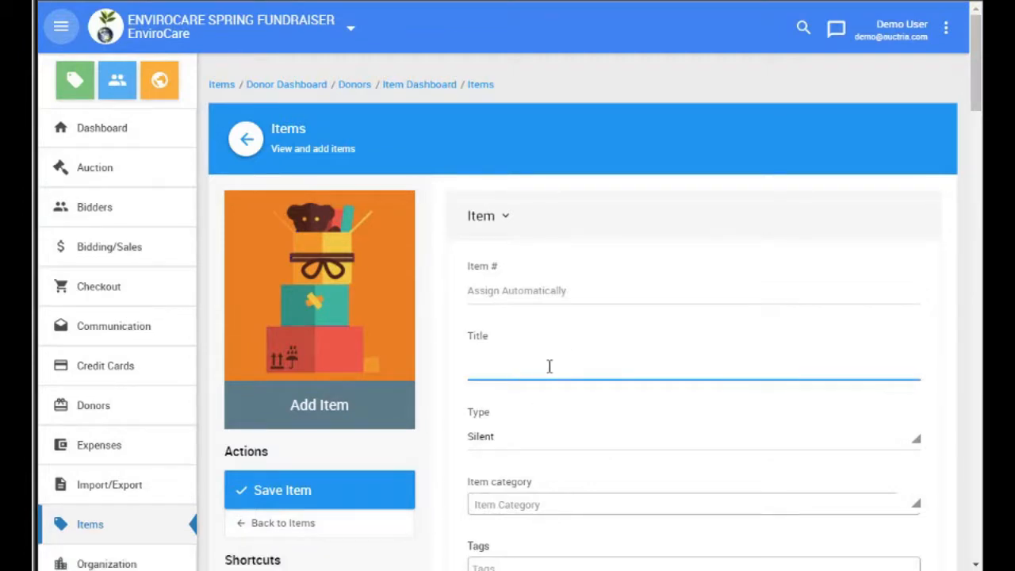
{"action": "left_click", "coordinate": [549, 358]}
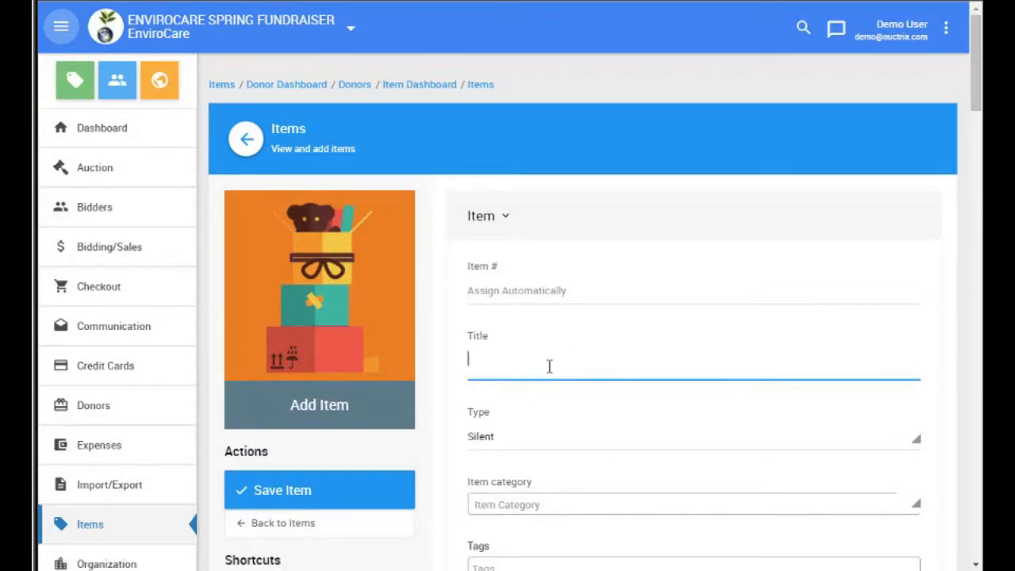
{"action": "type", "text": "G"}
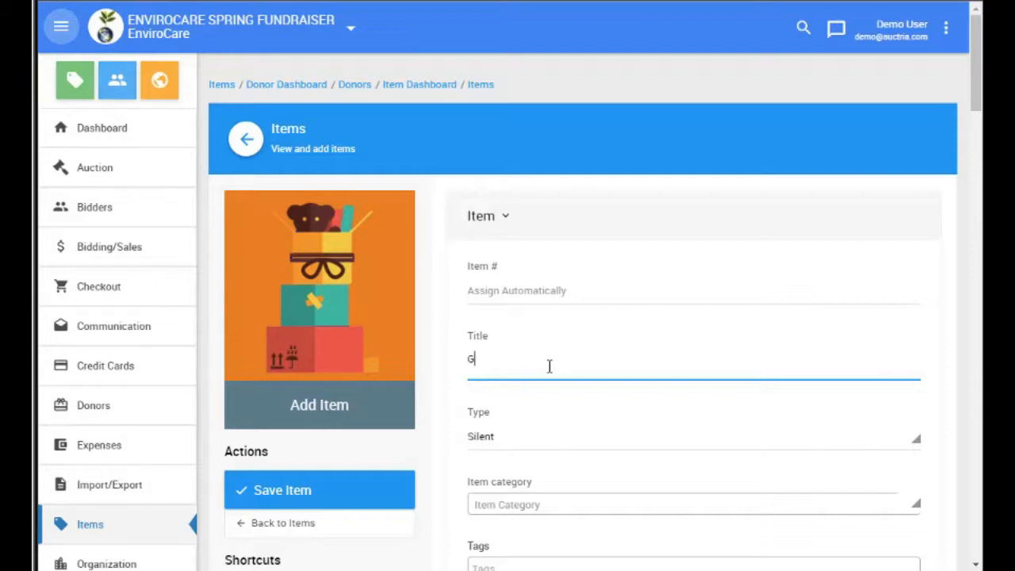
{"action": "type", "text": "ame Tickets"}
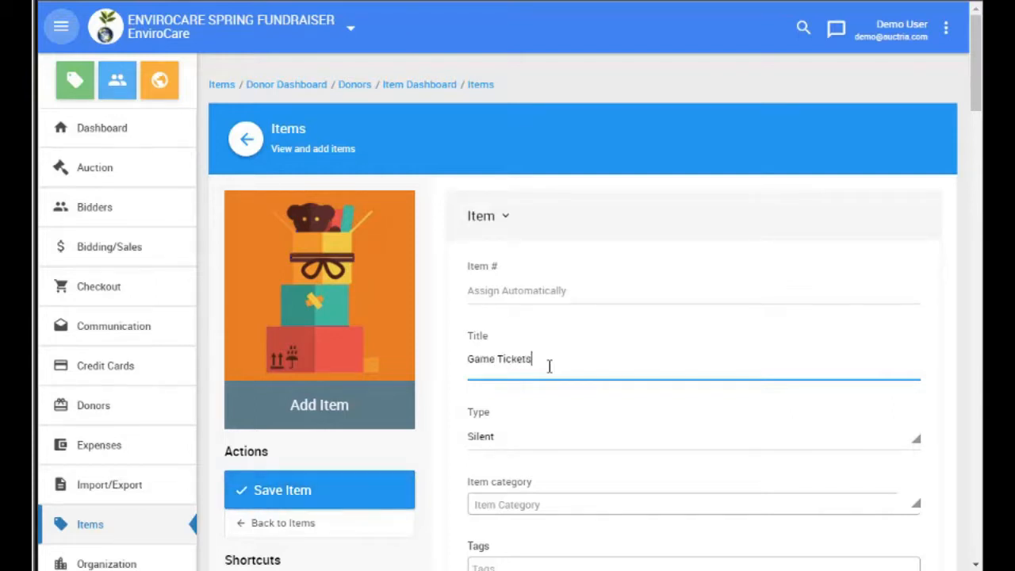
{"action": "mouse_move", "coordinate": [506, 444]}
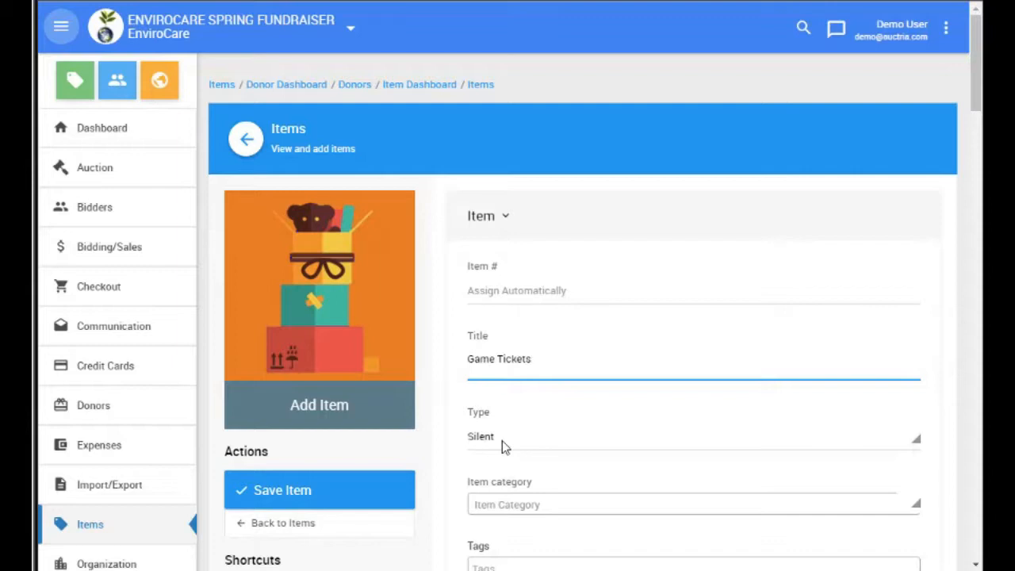
{"action": "left_click", "coordinate": [692, 436]}
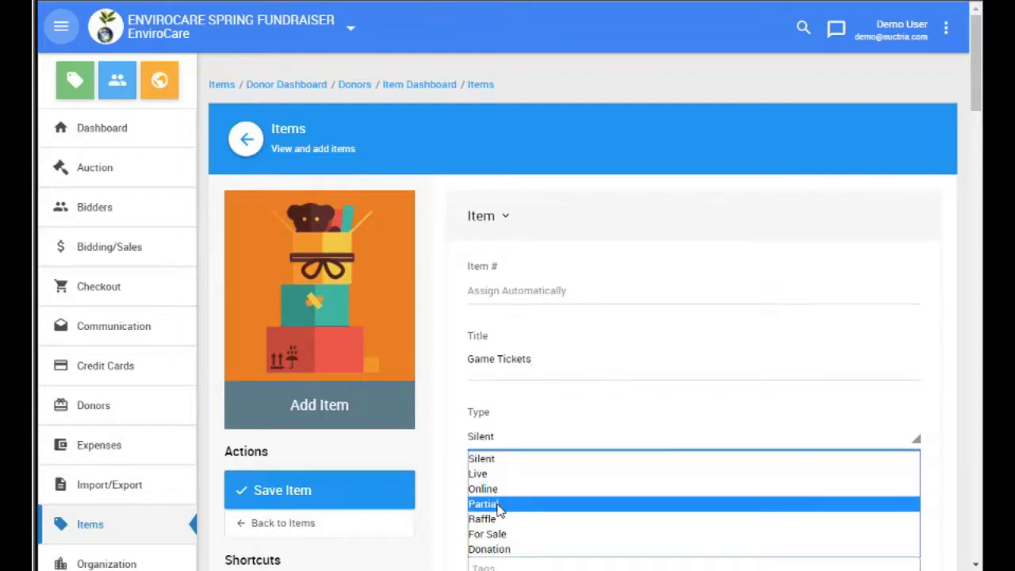
{"action": "left_click", "coordinate": [484, 505]}
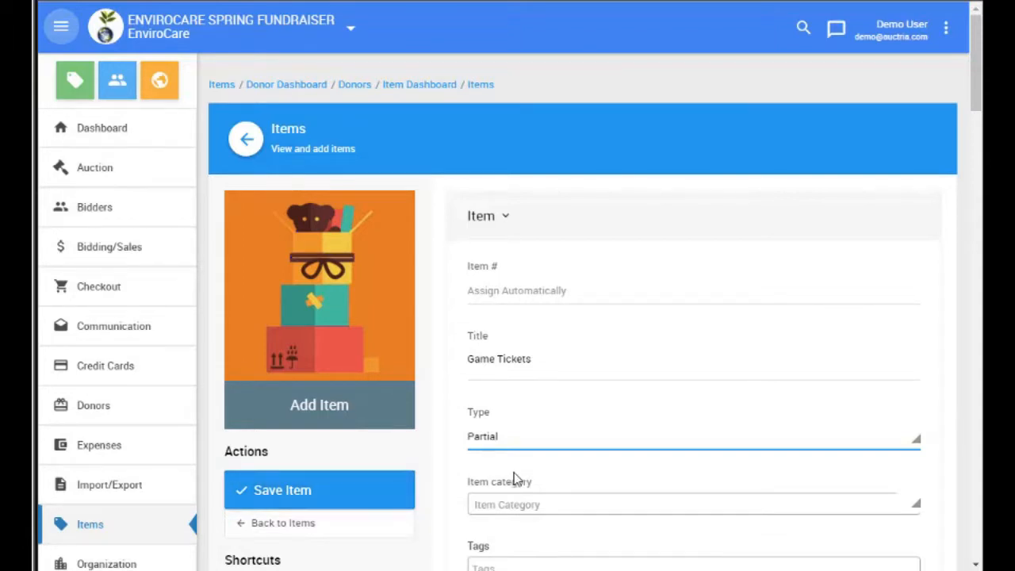
Choose the donor matching 'The' and enter a value of 150.
{"action": "scroll", "scroll_direction": "down", "scroll_amount": 3}
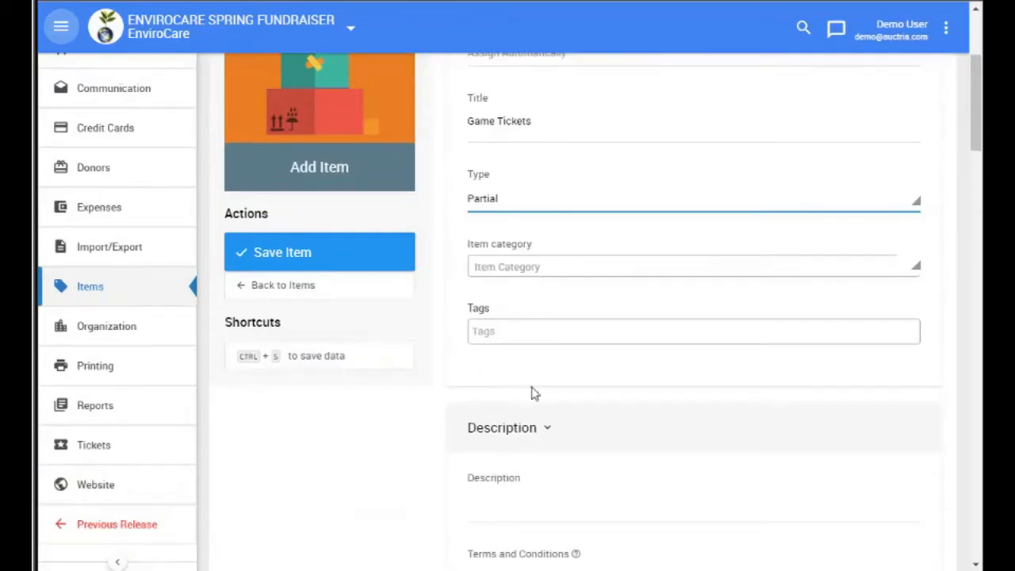
{"action": "scroll", "scroll_direction": "down", "scroll_amount": 3}
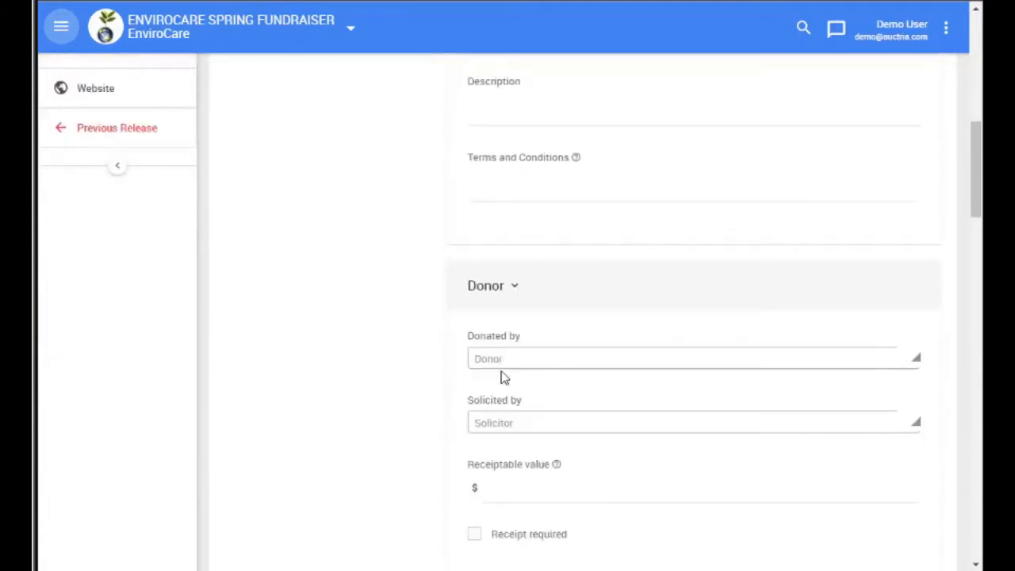
{"action": "type", "text": "The"}
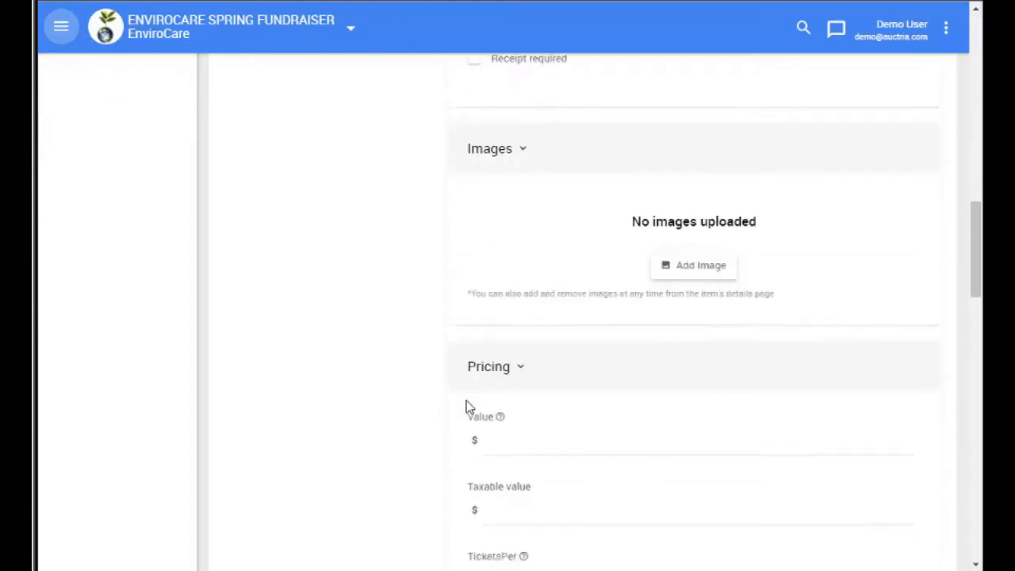
{"action": "type", "text": "150"}
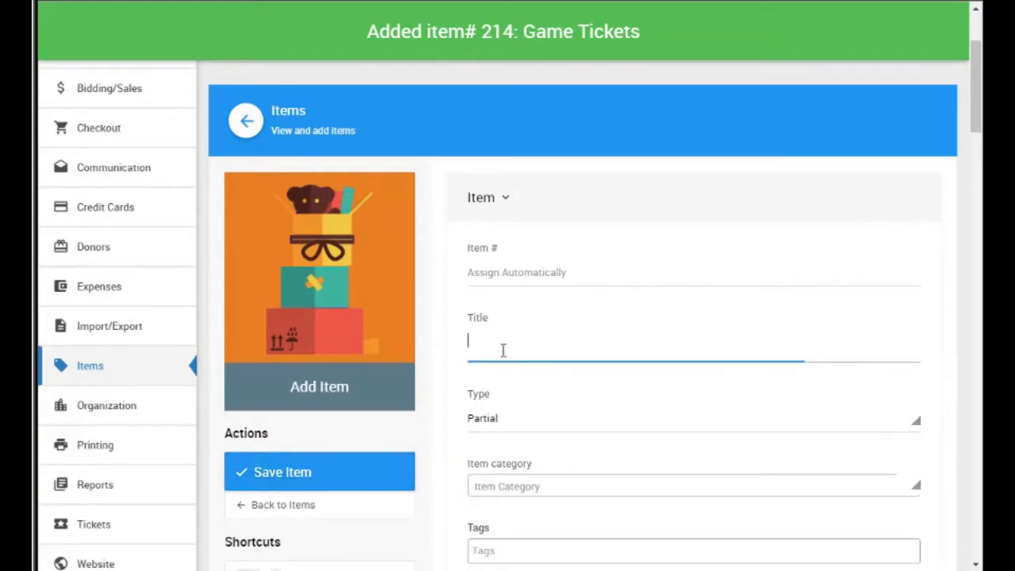
Create 'Concession Voucher' as a partial item, pick its donor, value it at 40 and save.
{"action": "type", "text": "Cond"}
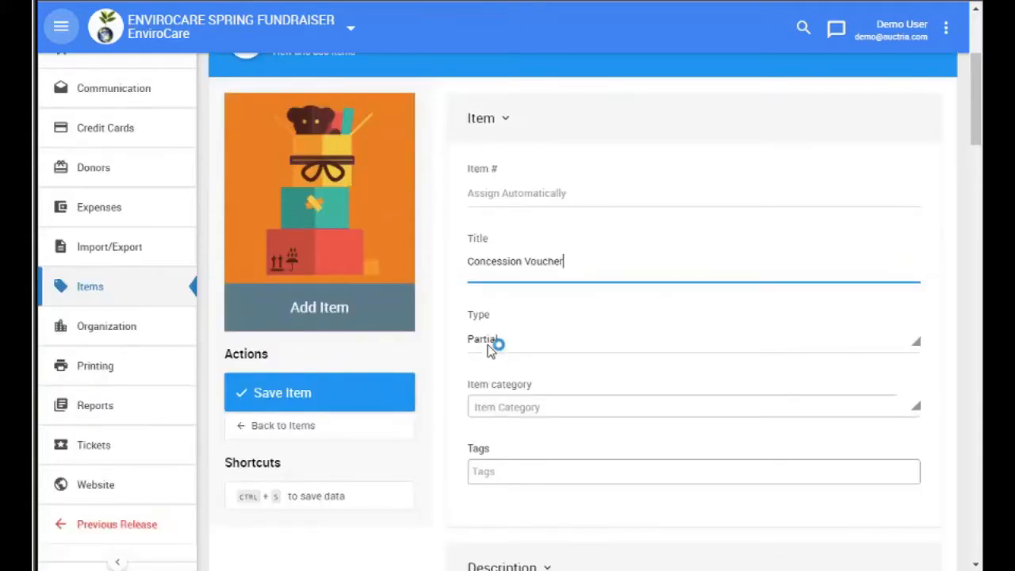
{"action": "scroll", "scroll_direction": "down", "scroll_amount": 3}
{"action": "type", "text": "Jin"}
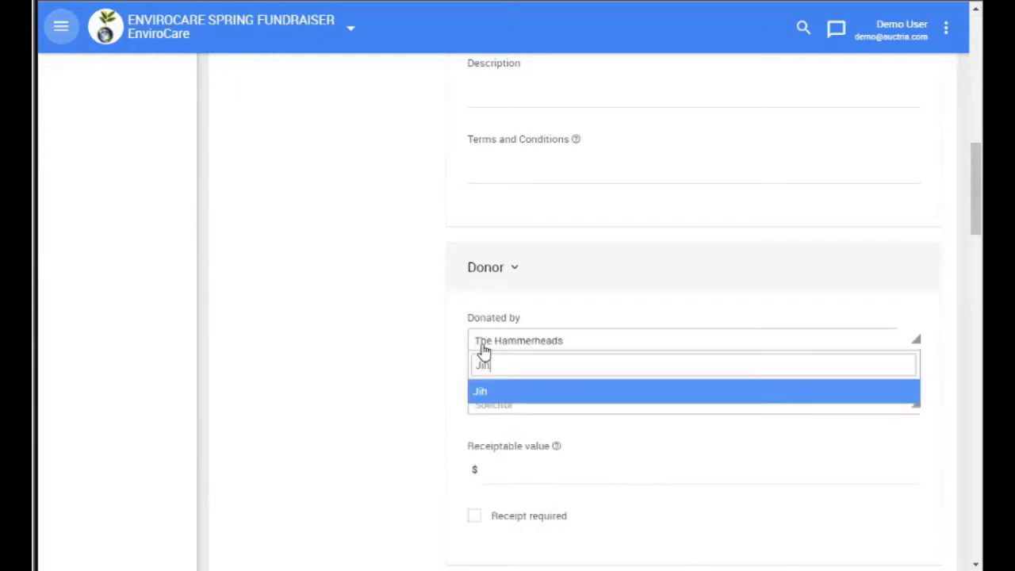
{"action": "type", "text": "John"}
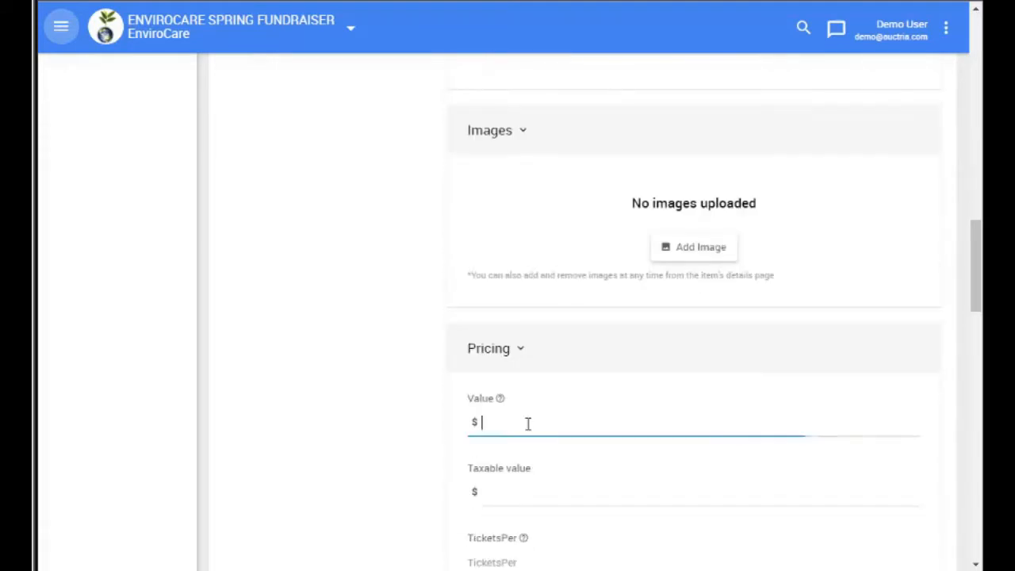
{"action": "type", "text": "40"}
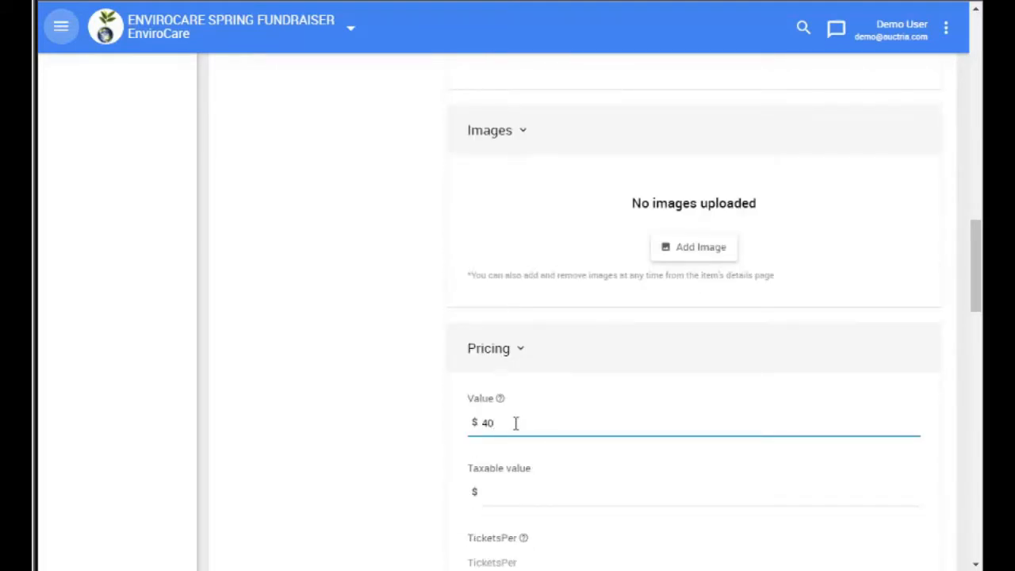
{"action": "left_click", "coordinate": [368, 432]}
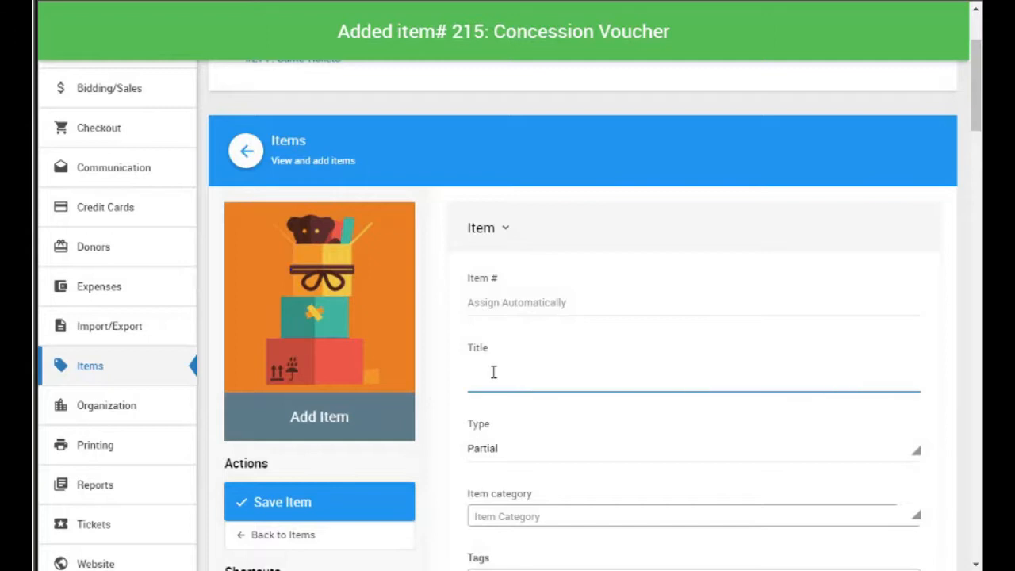
Create 'Team Swag' as a partial item donated by The Hammerheads, valued at 80.
{"action": "type", "text": "Team Swag"}
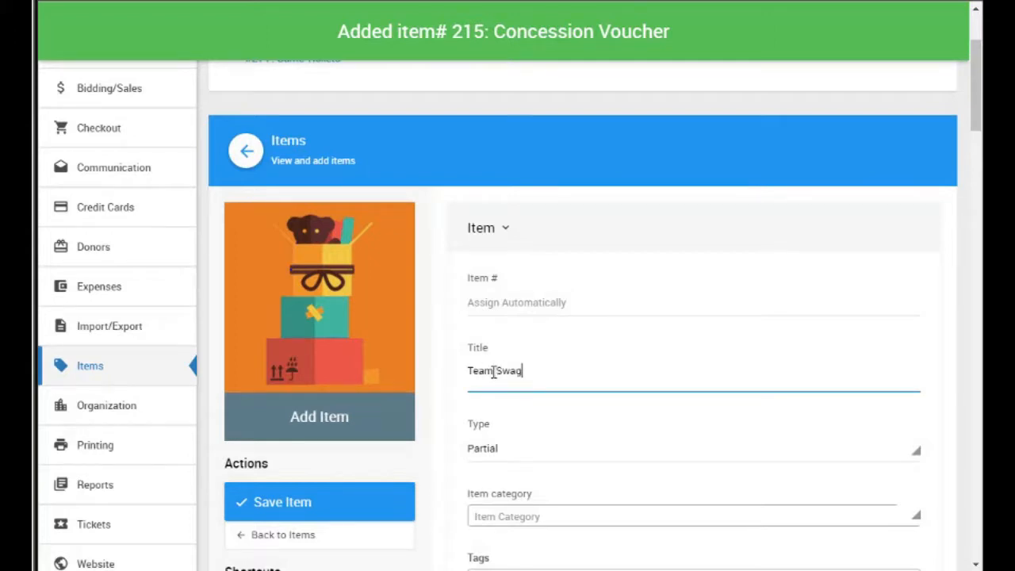
{"action": "scroll", "scroll_direction": "down", "scroll_amount": 3}
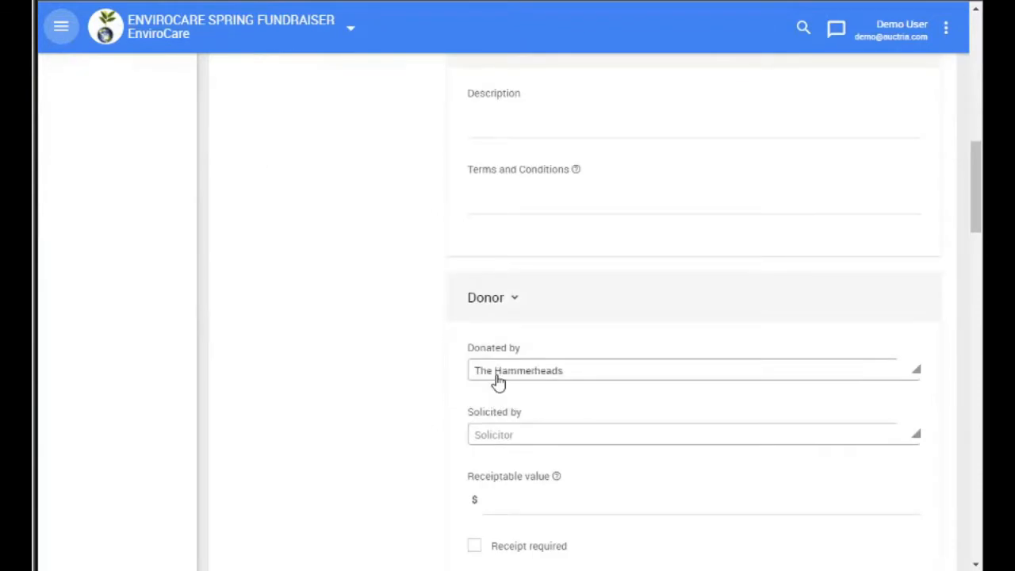
{"action": "left_click", "coordinate": [690, 371]}
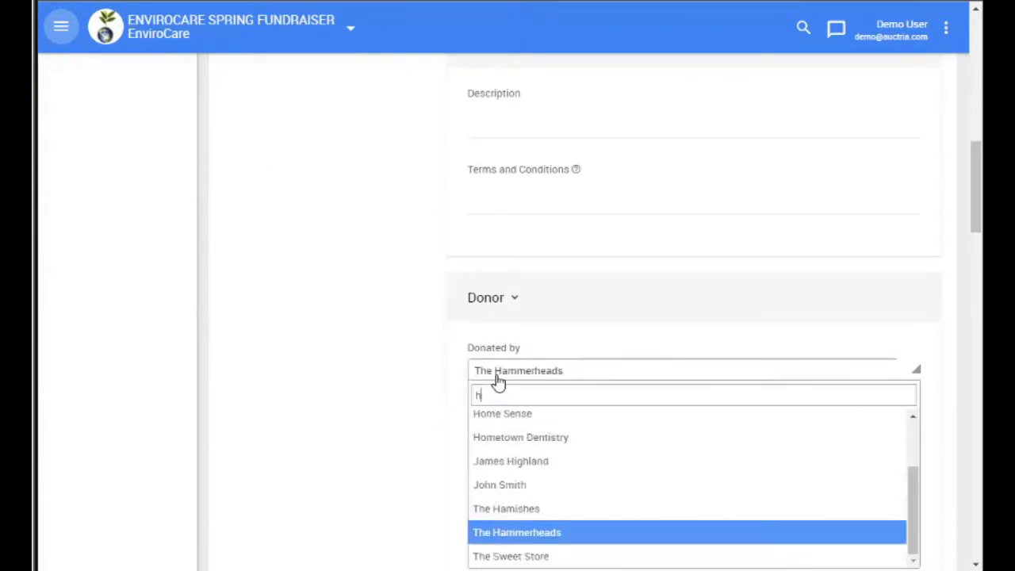
{"action": "type", "text": "ammer"}
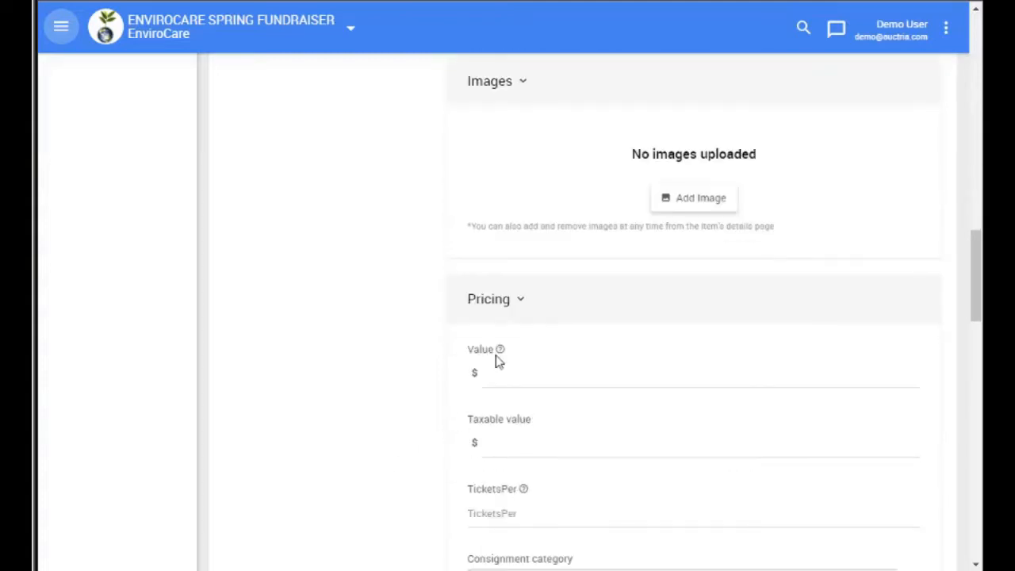
{"action": "type", "text": "80"}
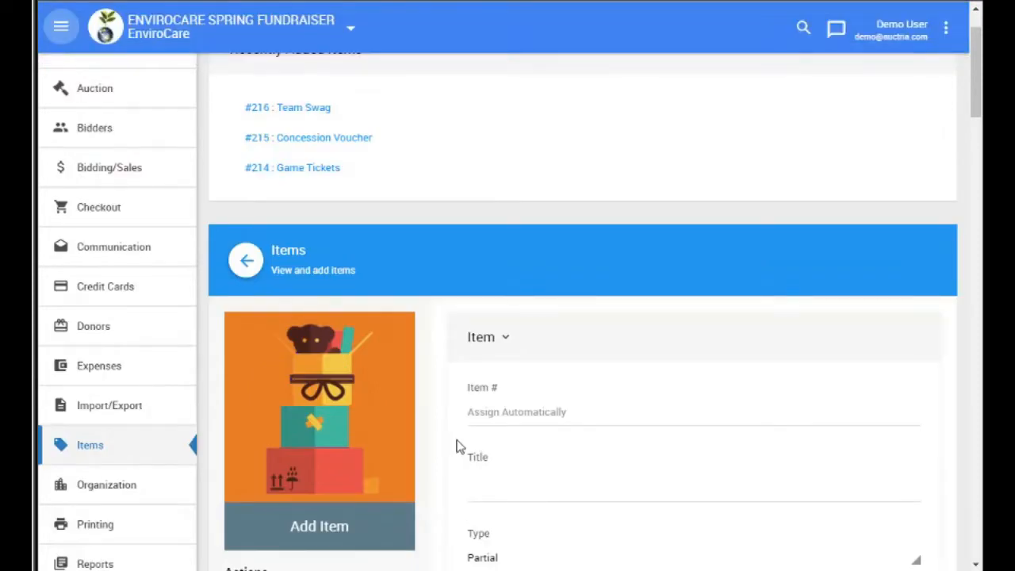
{"action": "mouse_move", "coordinate": [463, 454]}
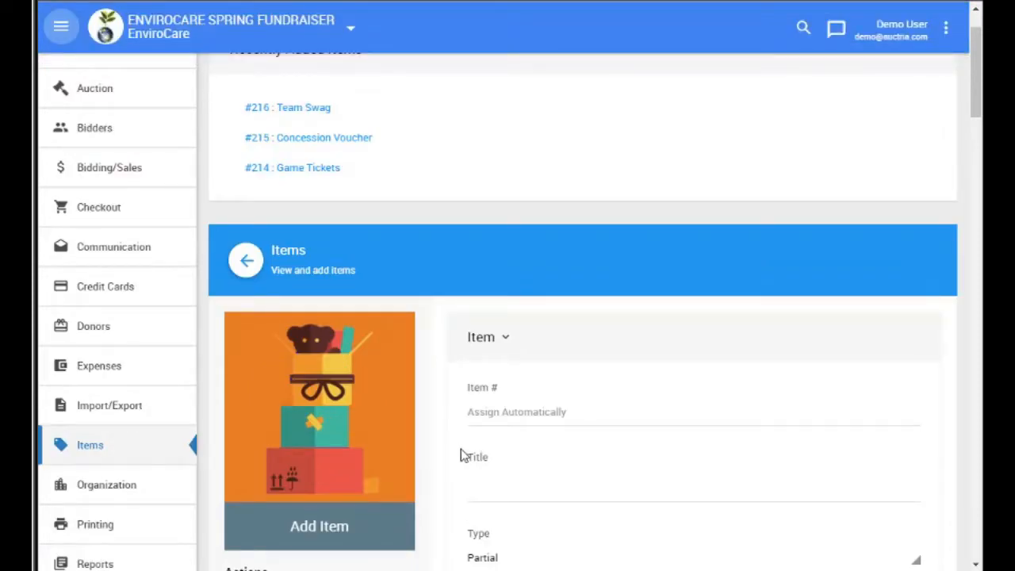
Title the next item 'Game Night Experience' and make it a Silent item.
{"action": "left_click", "coordinate": [555, 492]}
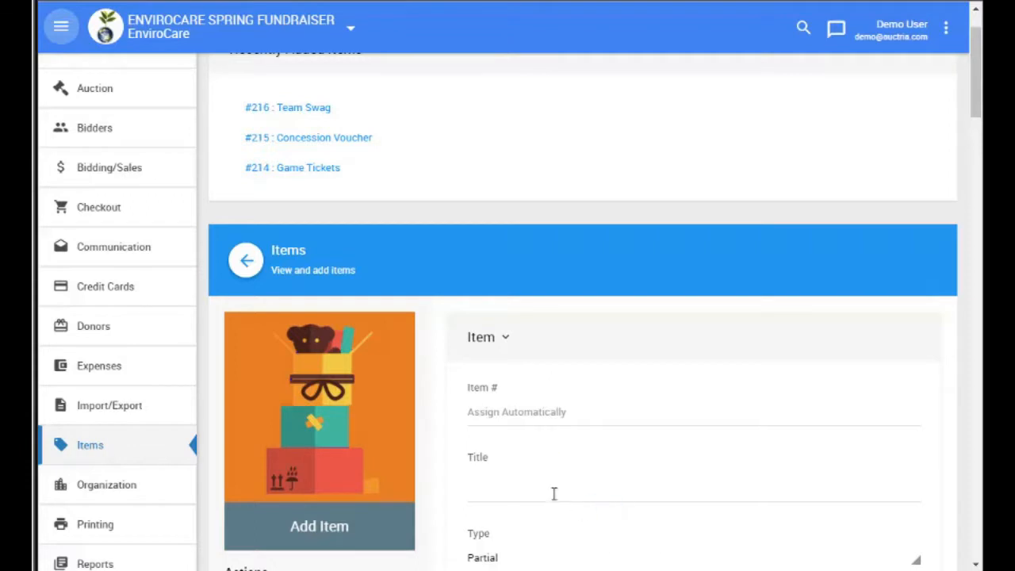
{"action": "type", "text": "G"}
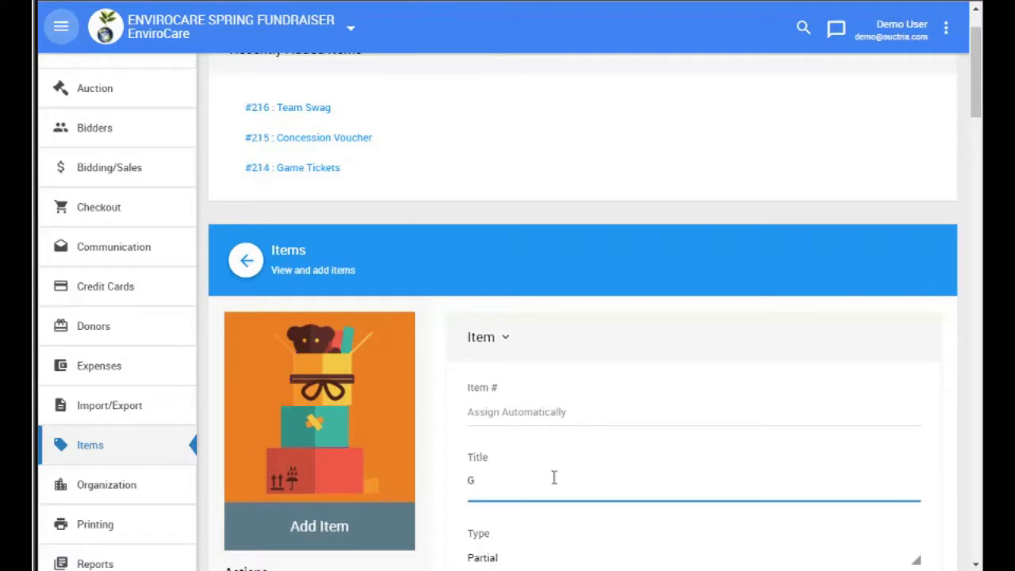
{"action": "type", "text": "ame Night Exp"}
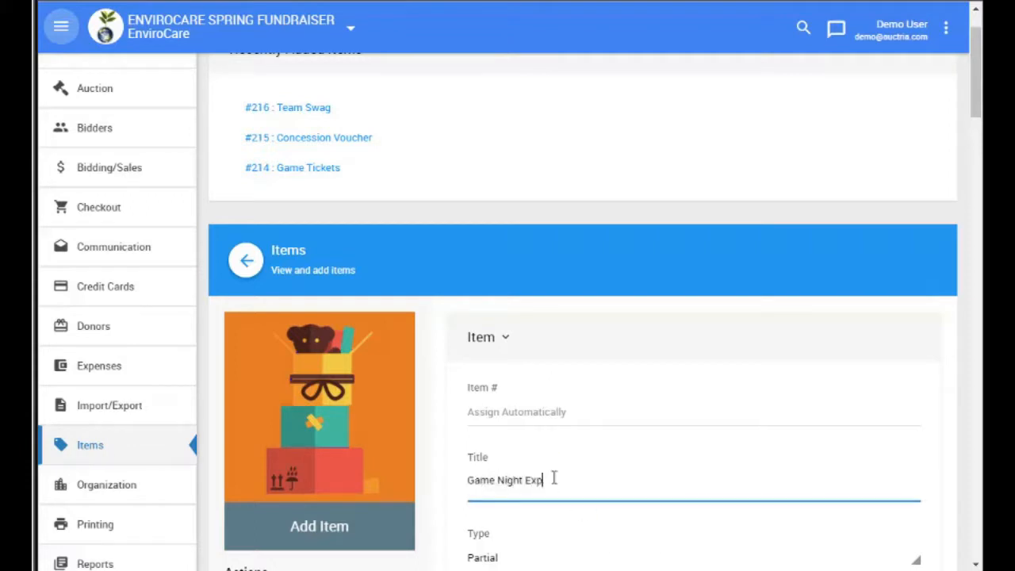
{"action": "scroll", "scroll_direction": "down", "scroll_amount": 3}
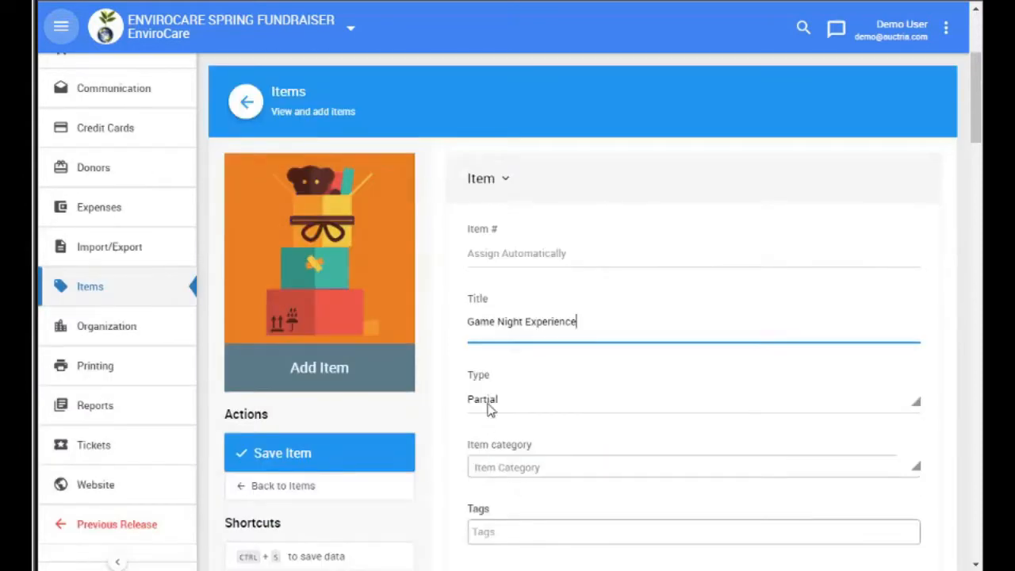
{"action": "left_click", "coordinate": [690, 400]}
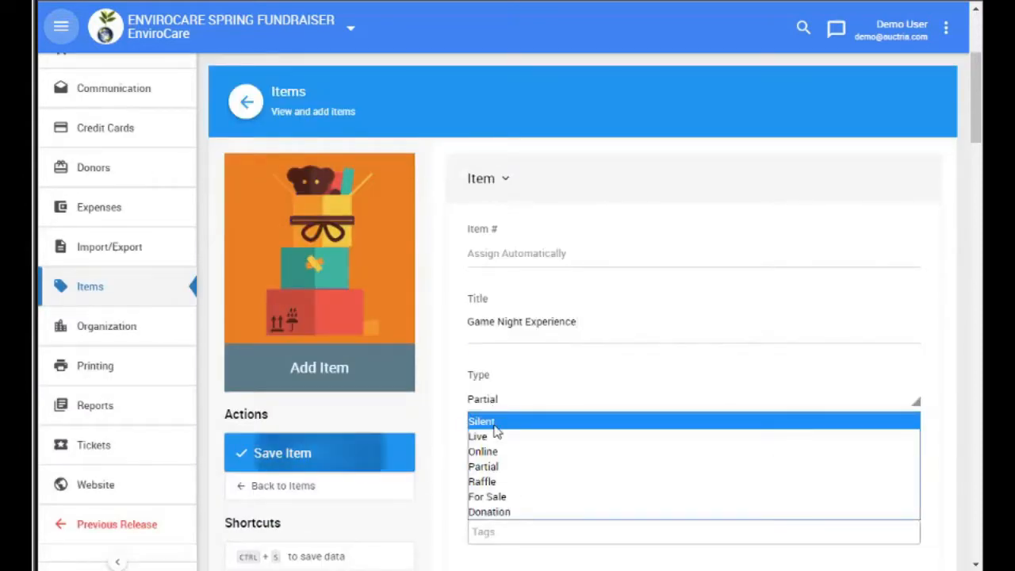
{"action": "left_click", "coordinate": [482, 422]}
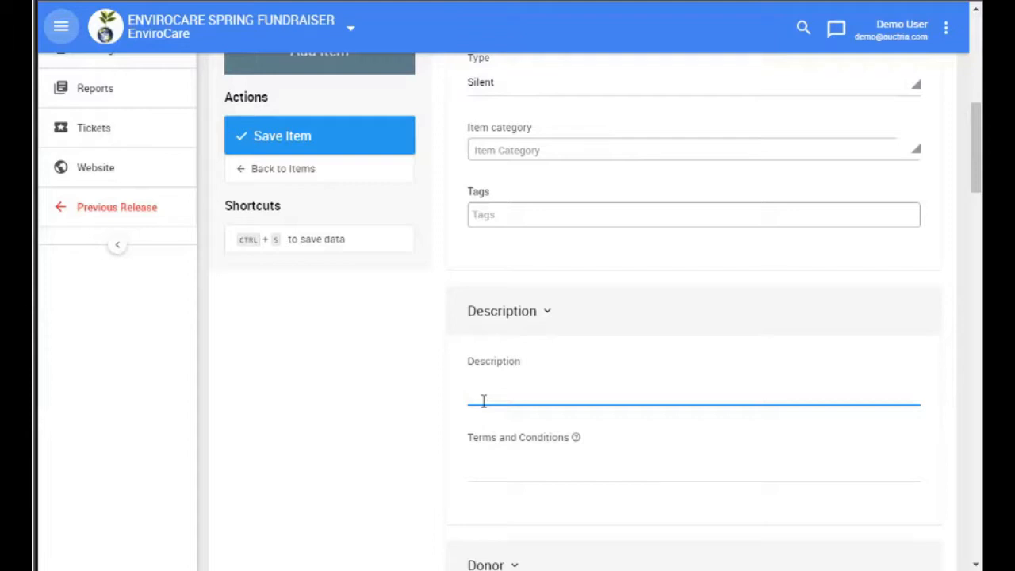
Describe it as 'Enjoy a game and some food' and save the item.
{"action": "type", "text": "Enjoy"}
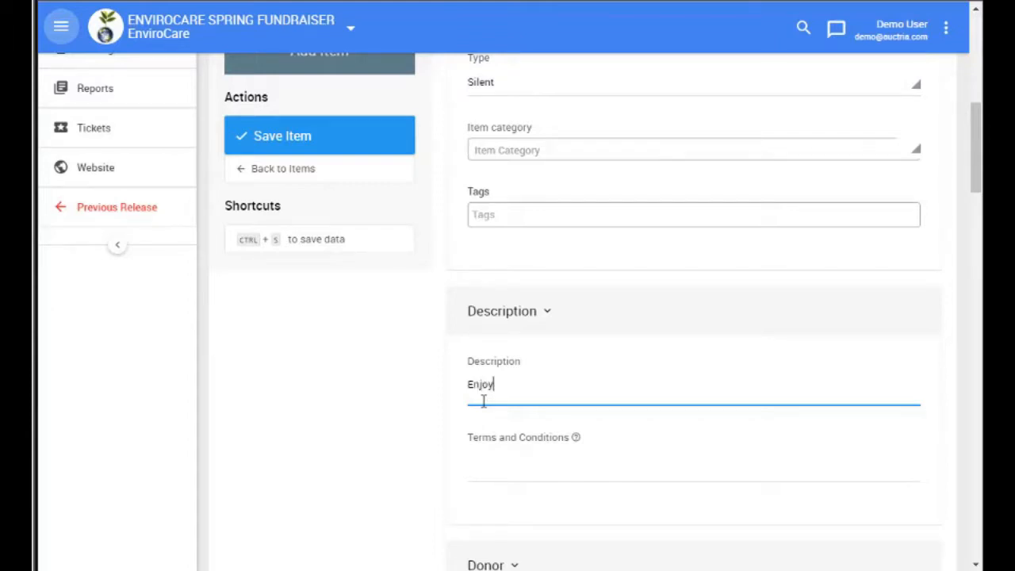
{"action": "type", "text": "a game and"}
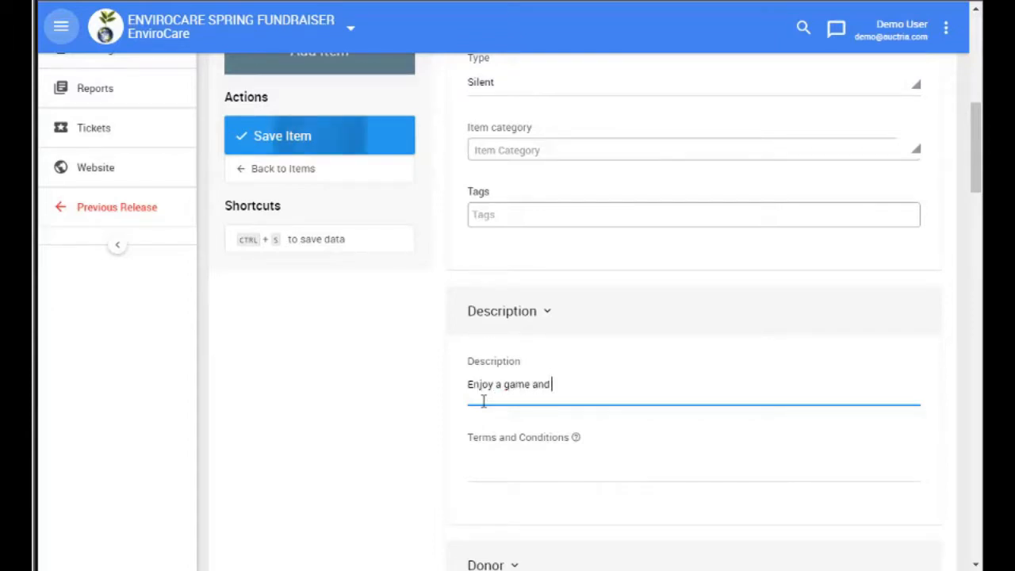
{"action": "type", "text": "some food"}
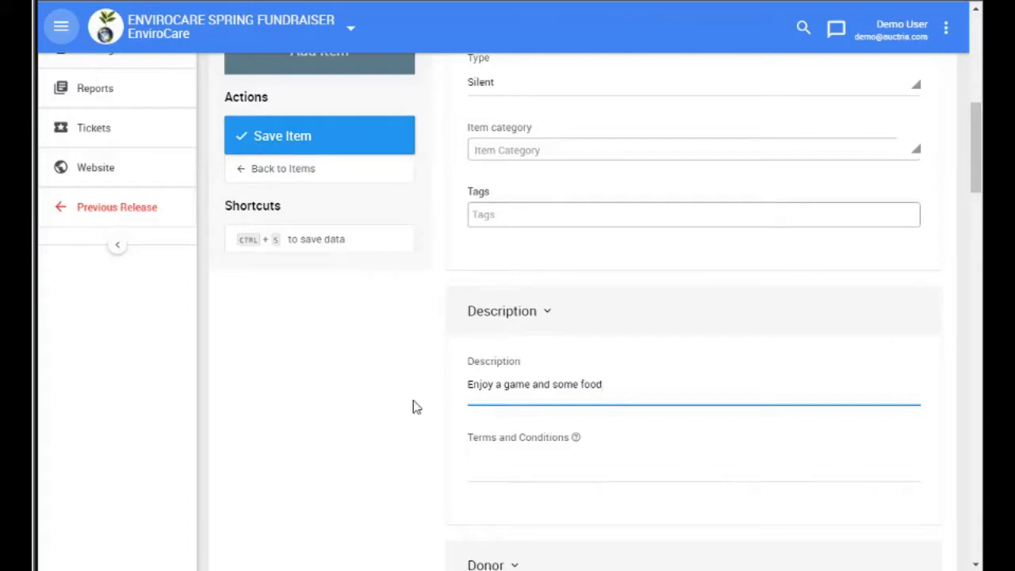
{"action": "scroll", "scroll_direction": "down", "scroll_amount": 3}
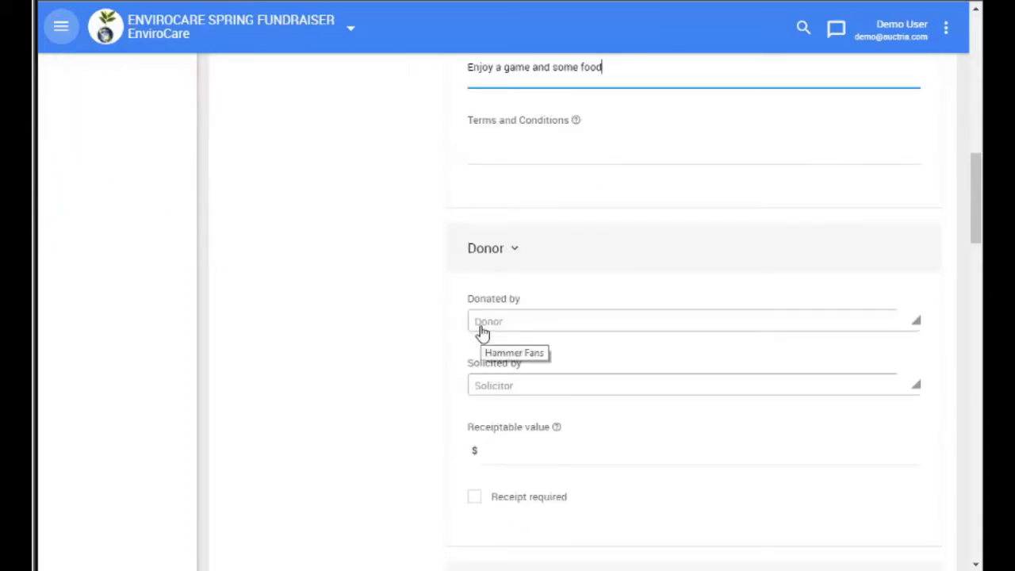
{"action": "mouse_move", "coordinate": [537, 343]}
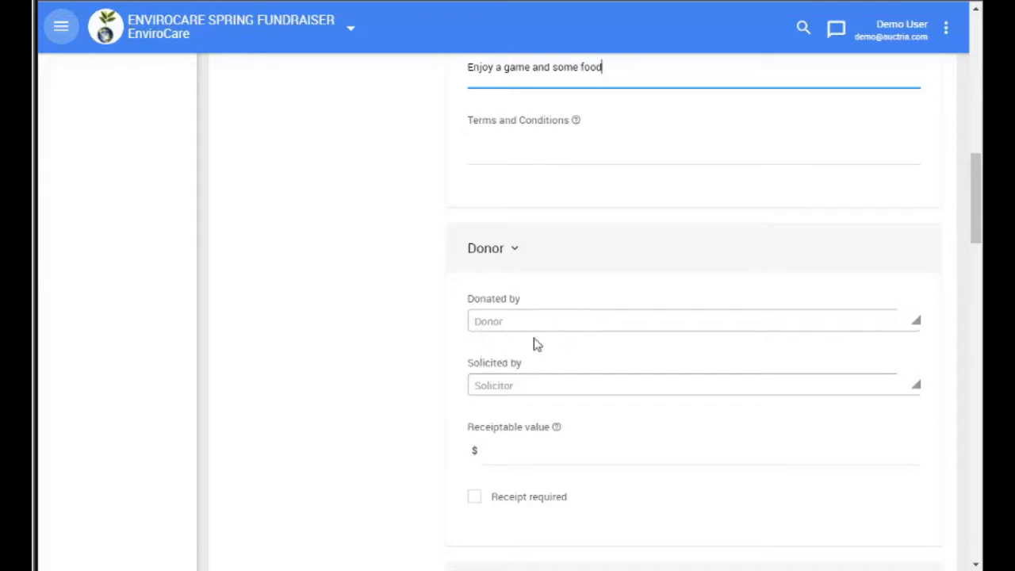
{"action": "mouse_move", "coordinate": [435, 341]}
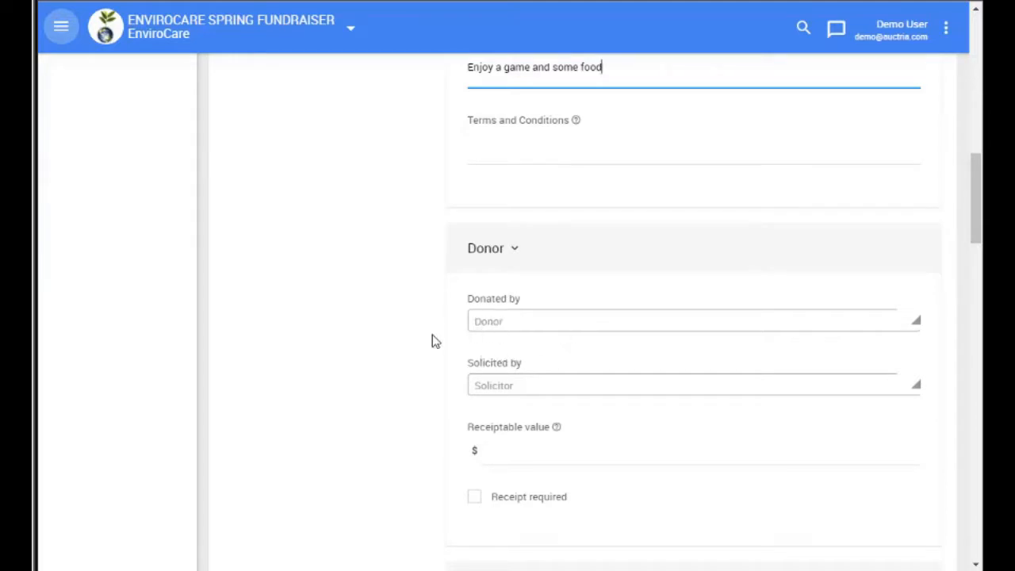
{"action": "scroll", "scroll_direction": "down", "scroll_amount": 3}
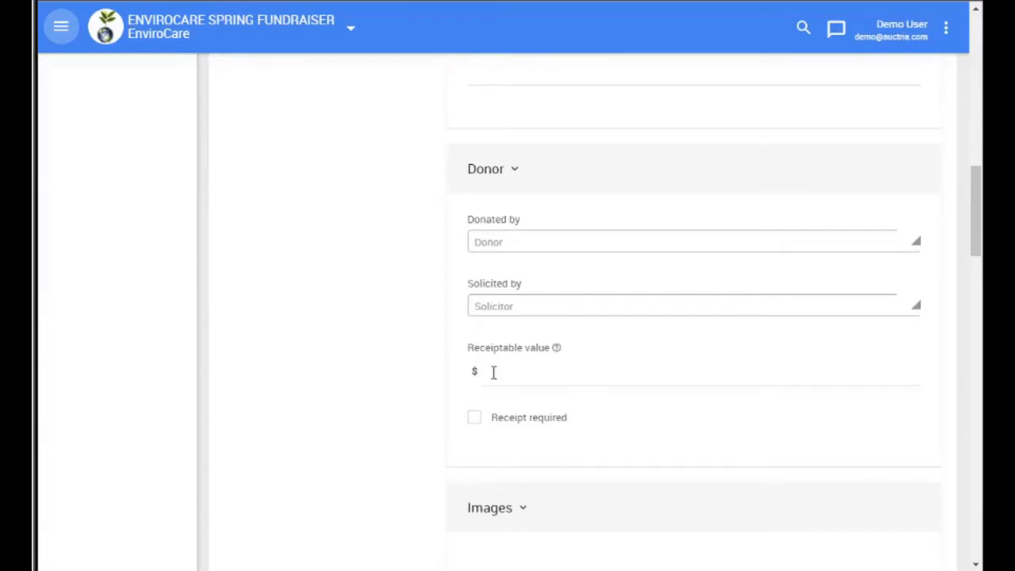
{"action": "scroll", "scroll_direction": "down", "scroll_amount": 3}
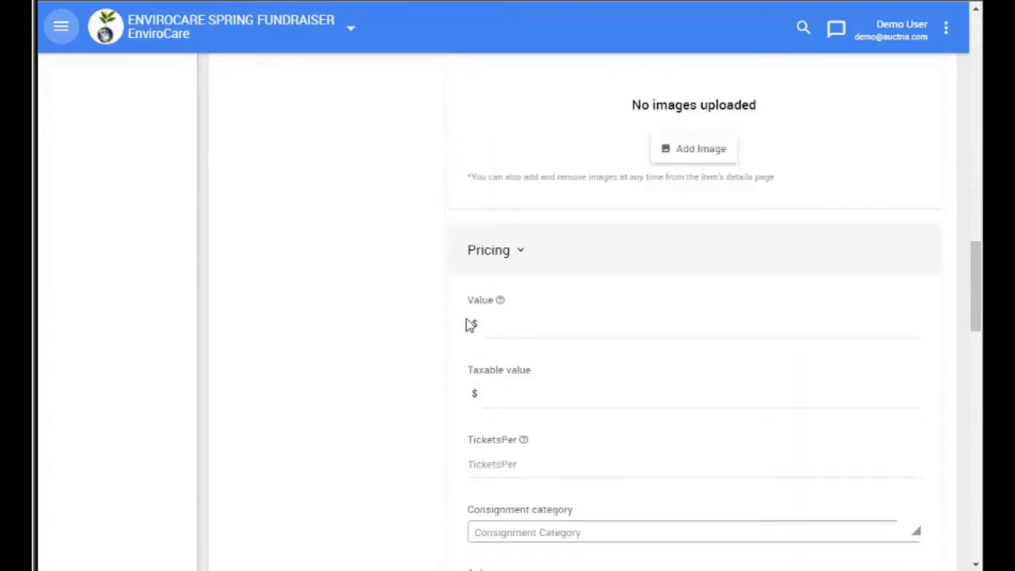
{"action": "mouse_move", "coordinate": [470, 321]}
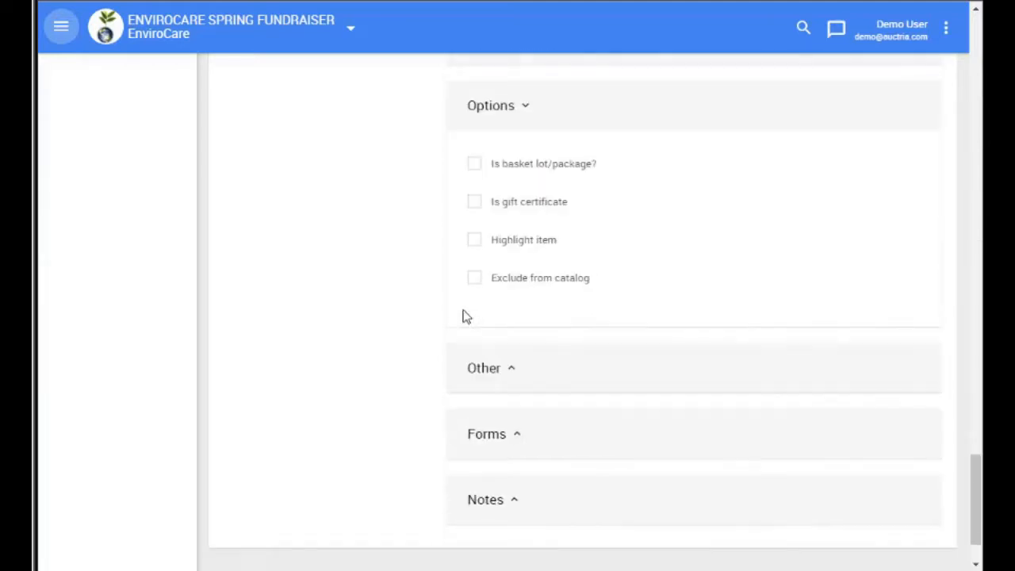
{"action": "left_click", "coordinate": [474, 163]}
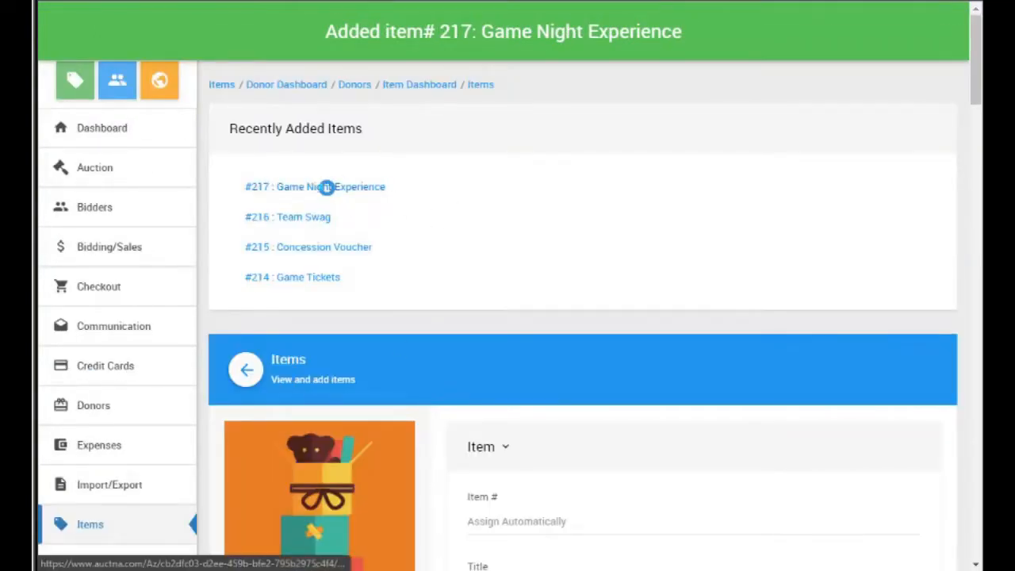
Open item #217 Game Night Experience and view its Contents.
{"action": "left_click", "coordinate": [314, 187]}
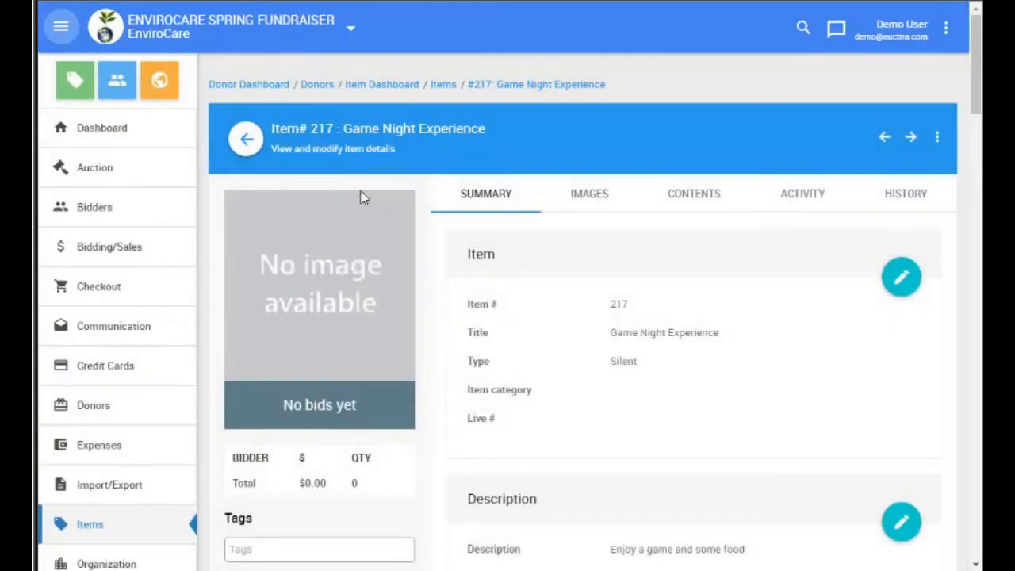
{"action": "mouse_move", "coordinate": [659, 208]}
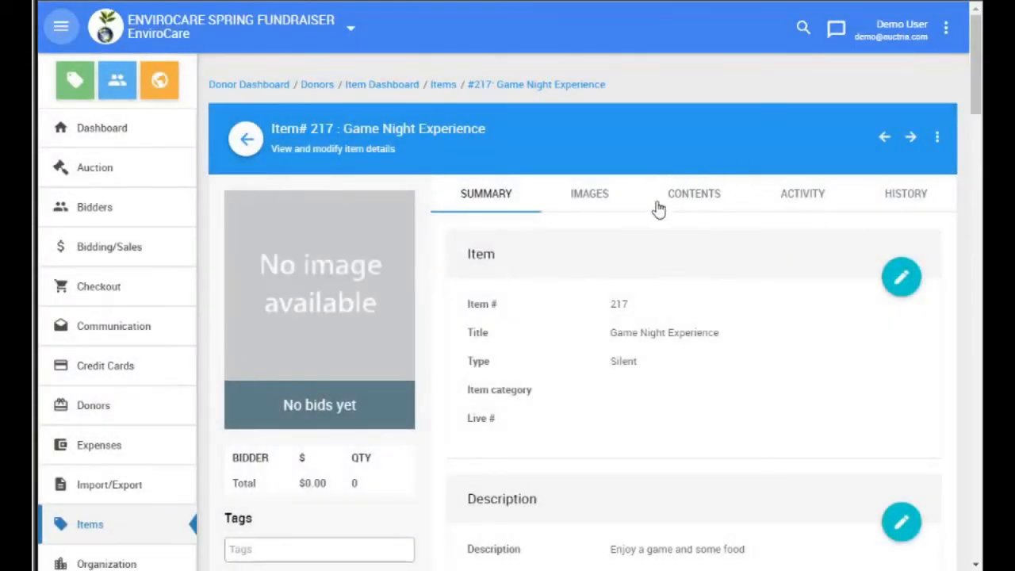
{"action": "left_click", "coordinate": [694, 194]}
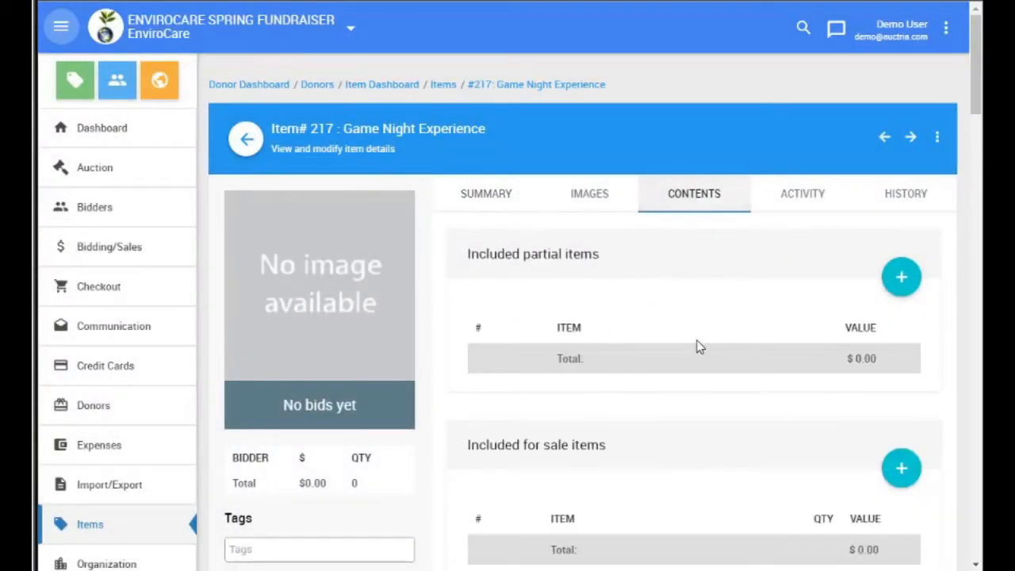
{"action": "mouse_move", "coordinate": [631, 287]}
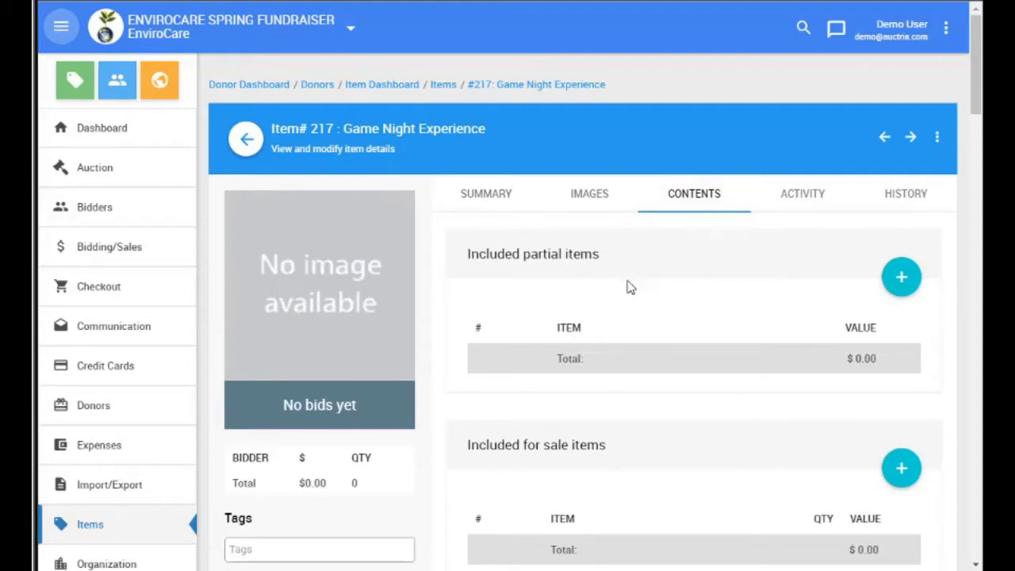
{"action": "mouse_move", "coordinate": [792, 322]}
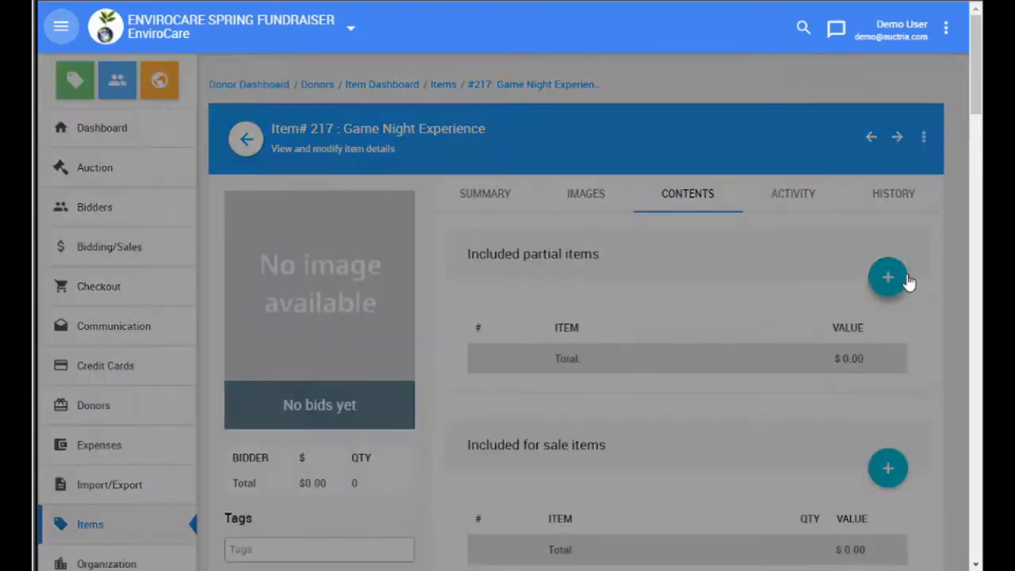
Add all three items not in a basket — Game Tickets, Concession Voucher, Team Swag — to the basket.
{"action": "left_click", "coordinate": [889, 276]}
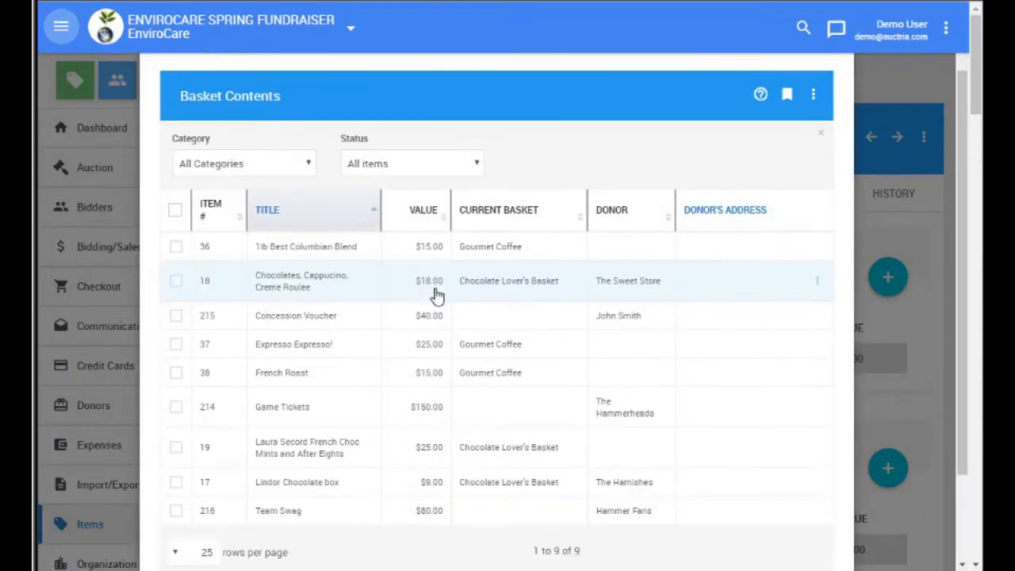
{"action": "mouse_move", "coordinate": [476, 279]}
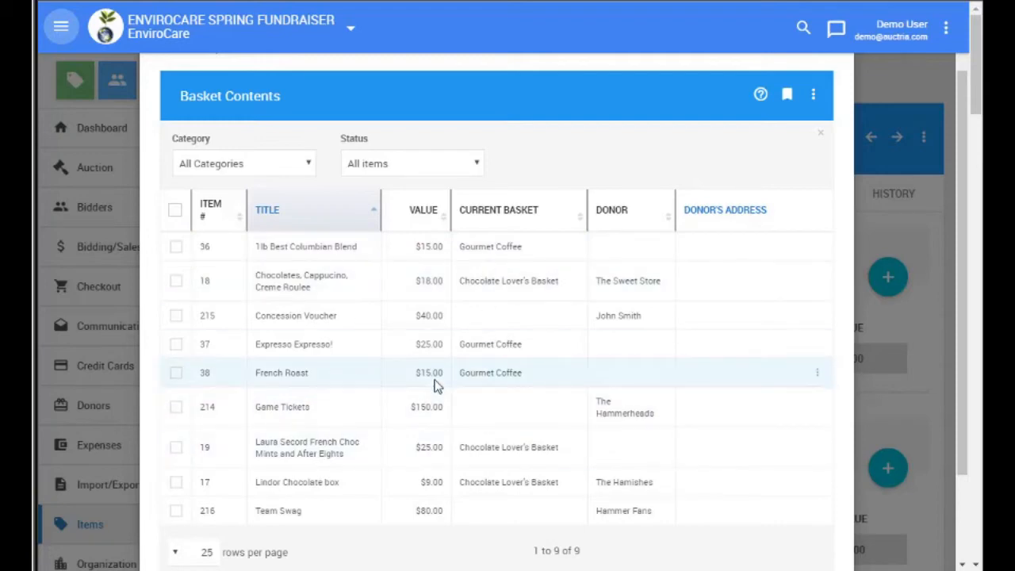
{"action": "left_click", "coordinate": [413, 164]}
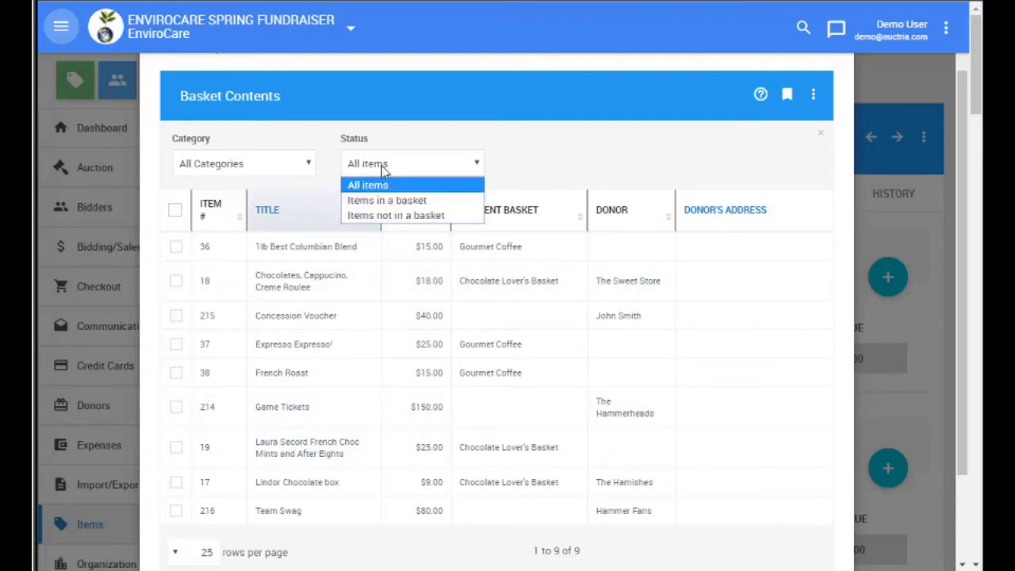
{"action": "left_click", "coordinate": [396, 216]}
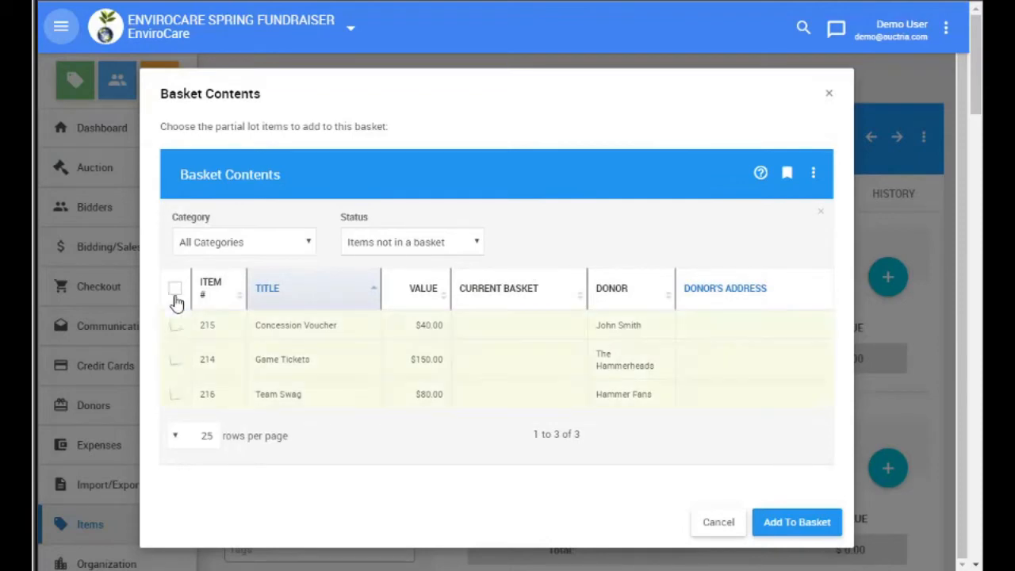
{"action": "left_click", "coordinate": [174, 288]}
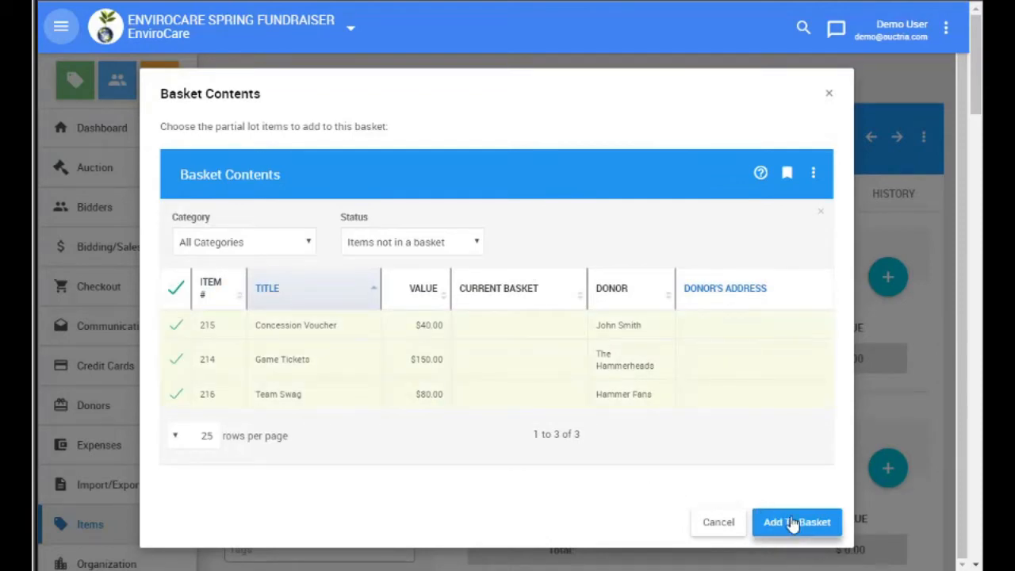
{"action": "left_click", "coordinate": [796, 522]}
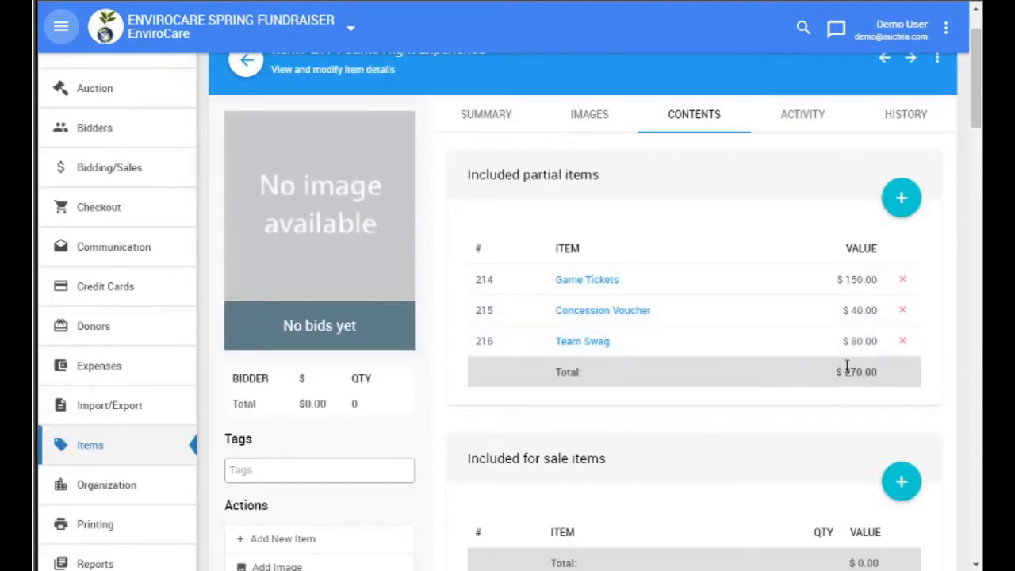
{"action": "mouse_move", "coordinate": [832, 387]}
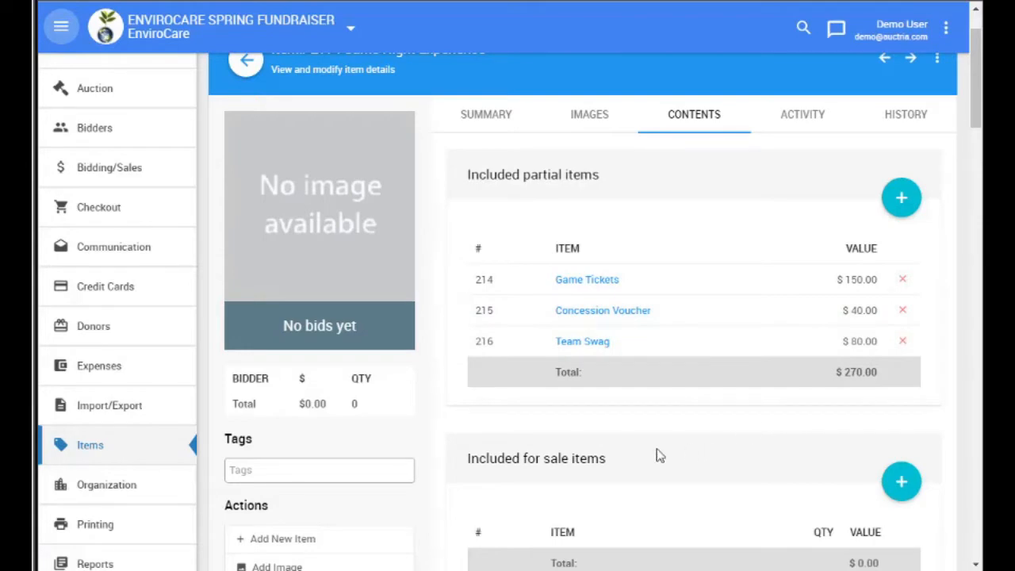
{"action": "mouse_move", "coordinate": [917, 364]}
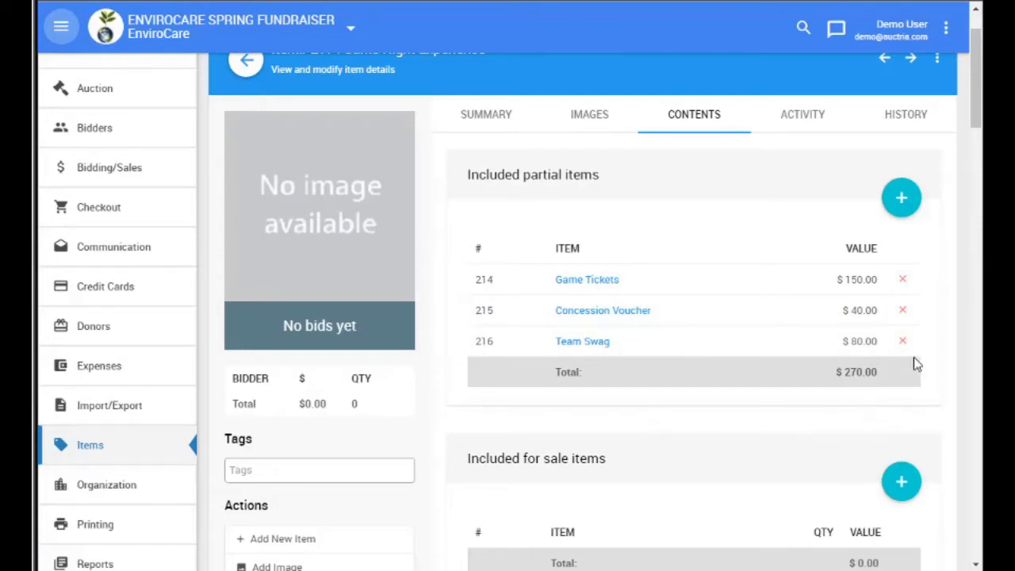
{"action": "left_click", "coordinate": [903, 279]}
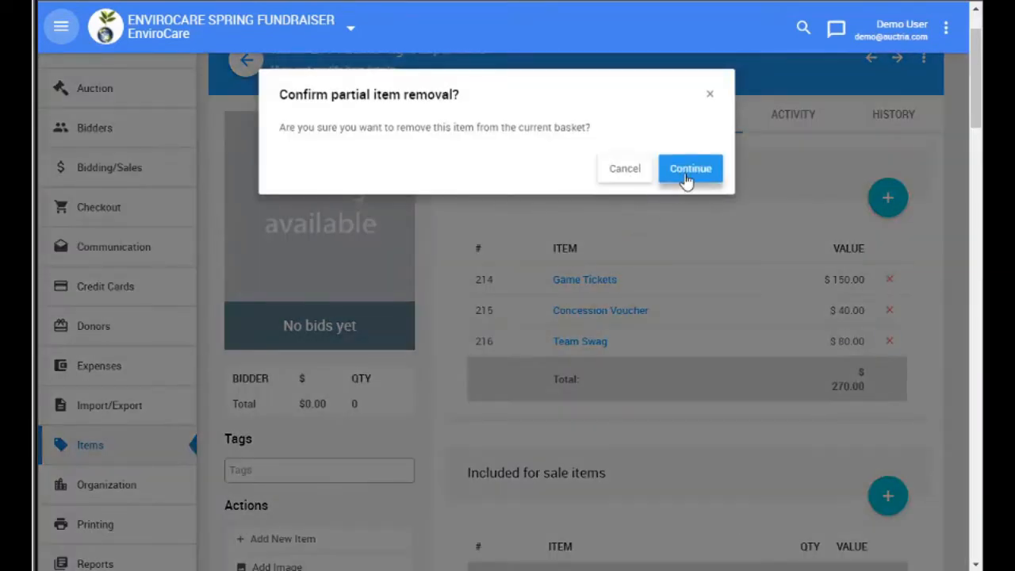
{"action": "left_click", "coordinate": [691, 168]}
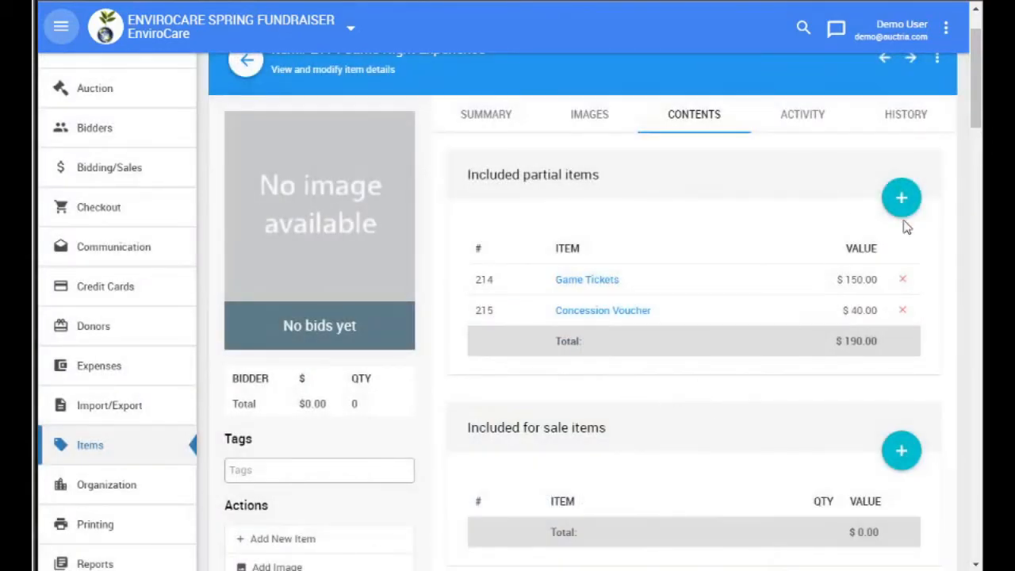
{"action": "left_click", "coordinate": [901, 197]}
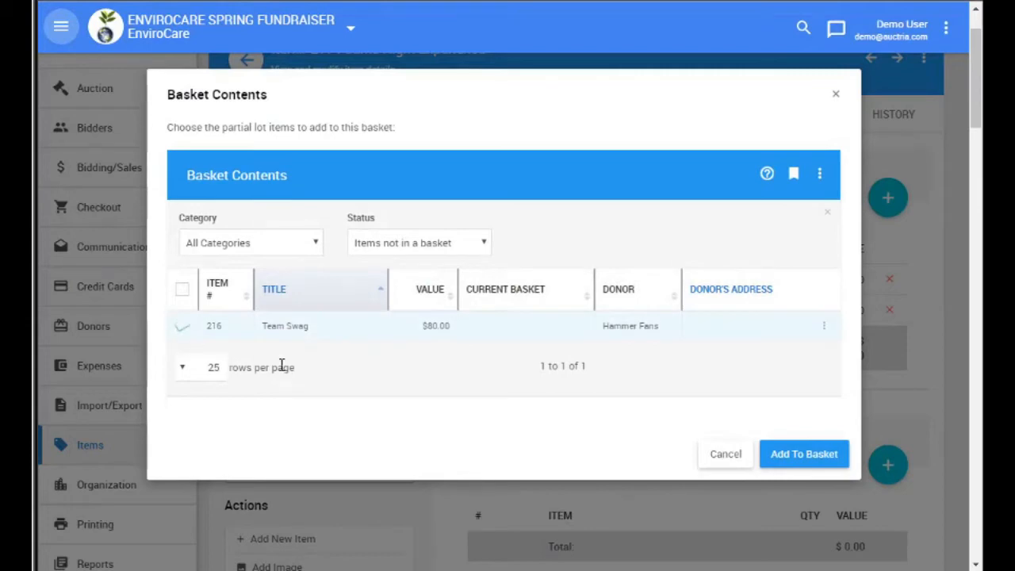
{"action": "left_click", "coordinate": [802, 454]}
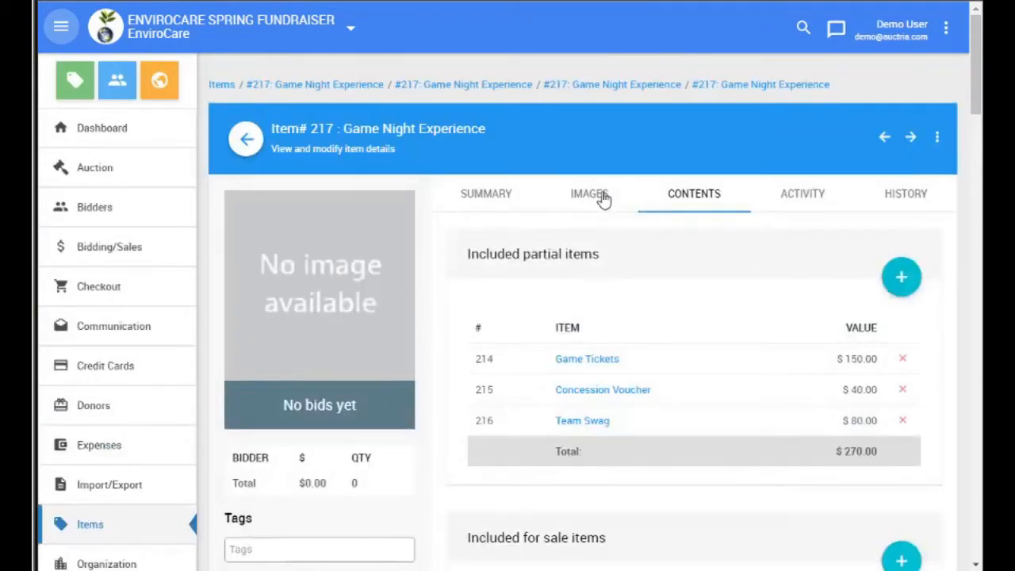
Upload the Hammerhead logo as the item's image, then view the bid sheet's Advanced settings.
{"action": "left_click", "coordinate": [591, 193]}
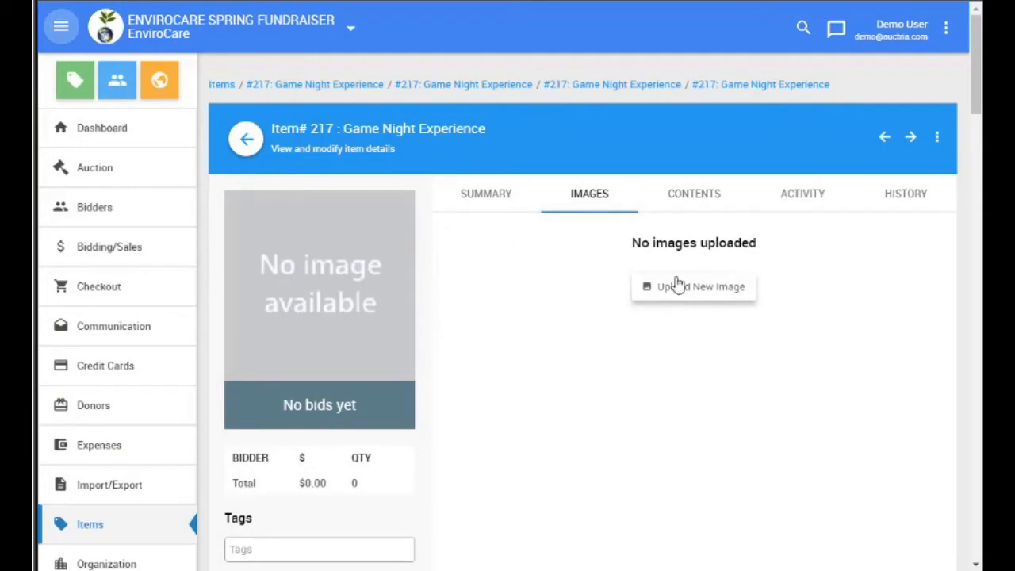
{"action": "left_click", "coordinate": [693, 285]}
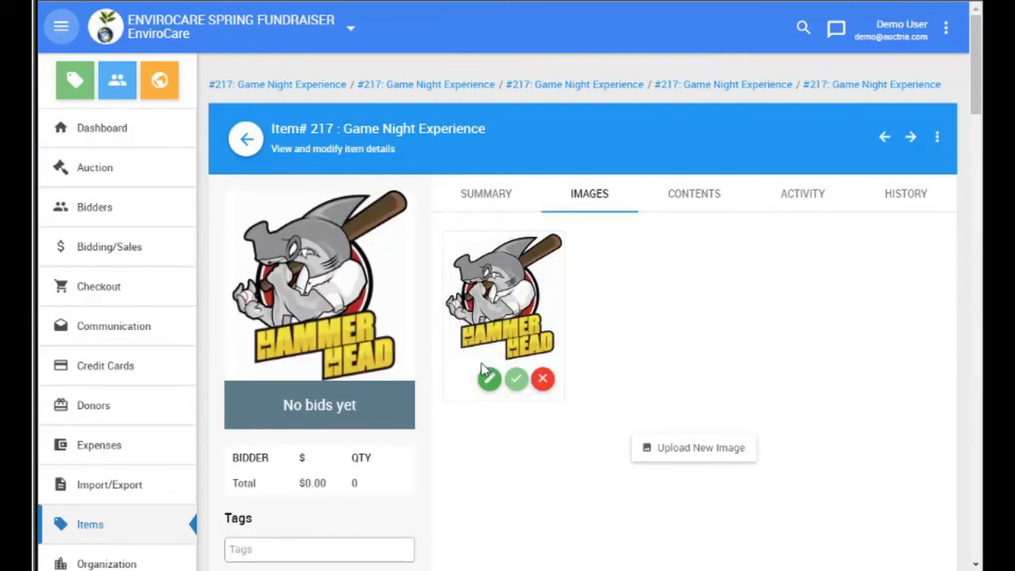
{"action": "left_click", "coordinate": [486, 193]}
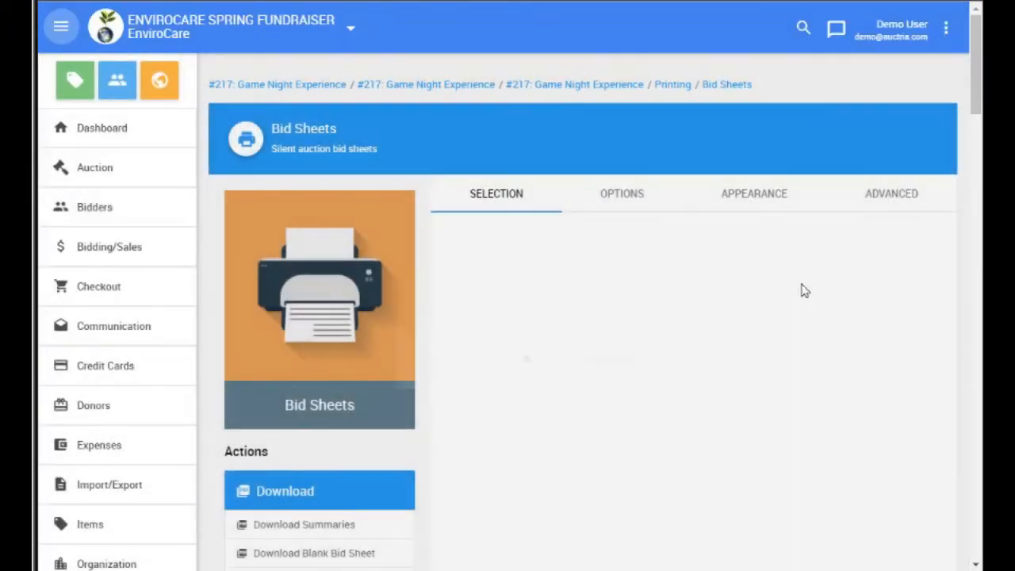
{"action": "left_click", "coordinate": [892, 193]}
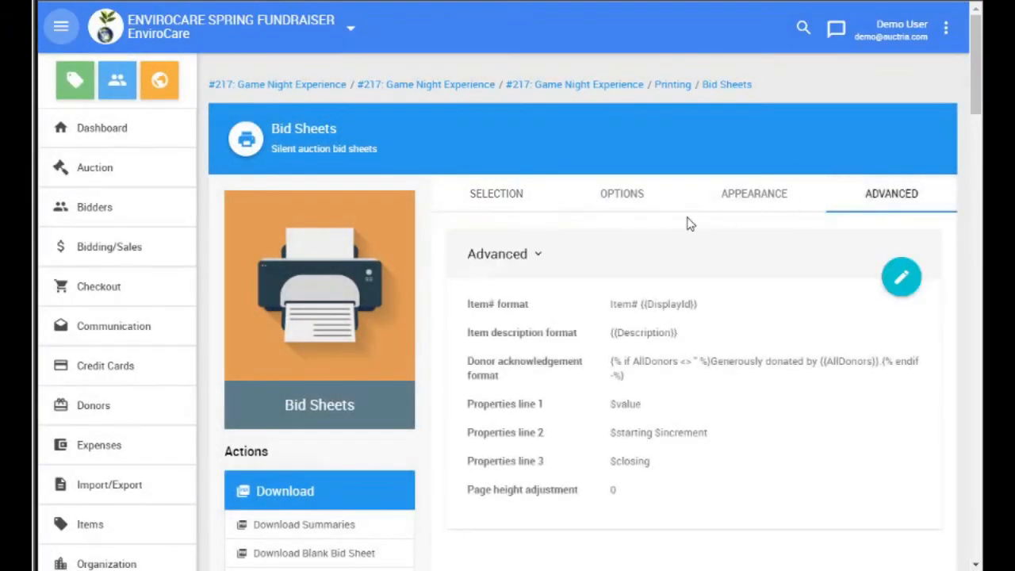